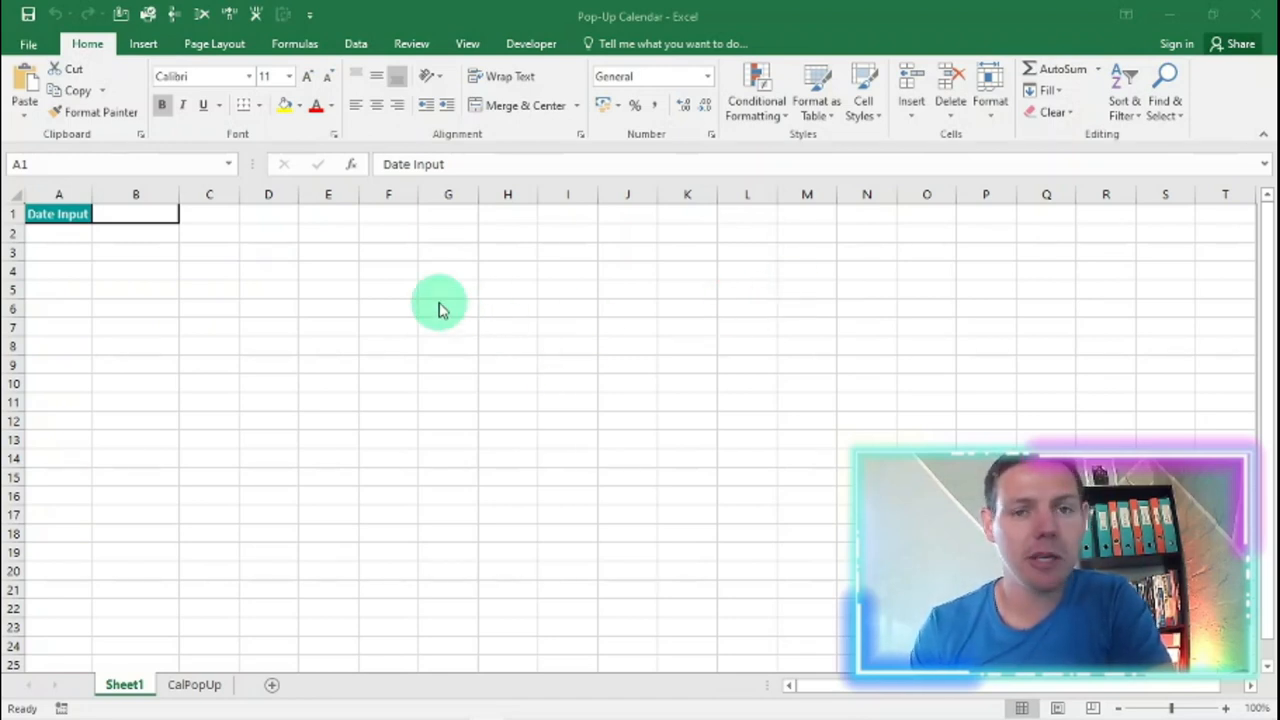
{"action": "mouse_move", "coordinate": [430, 304]}
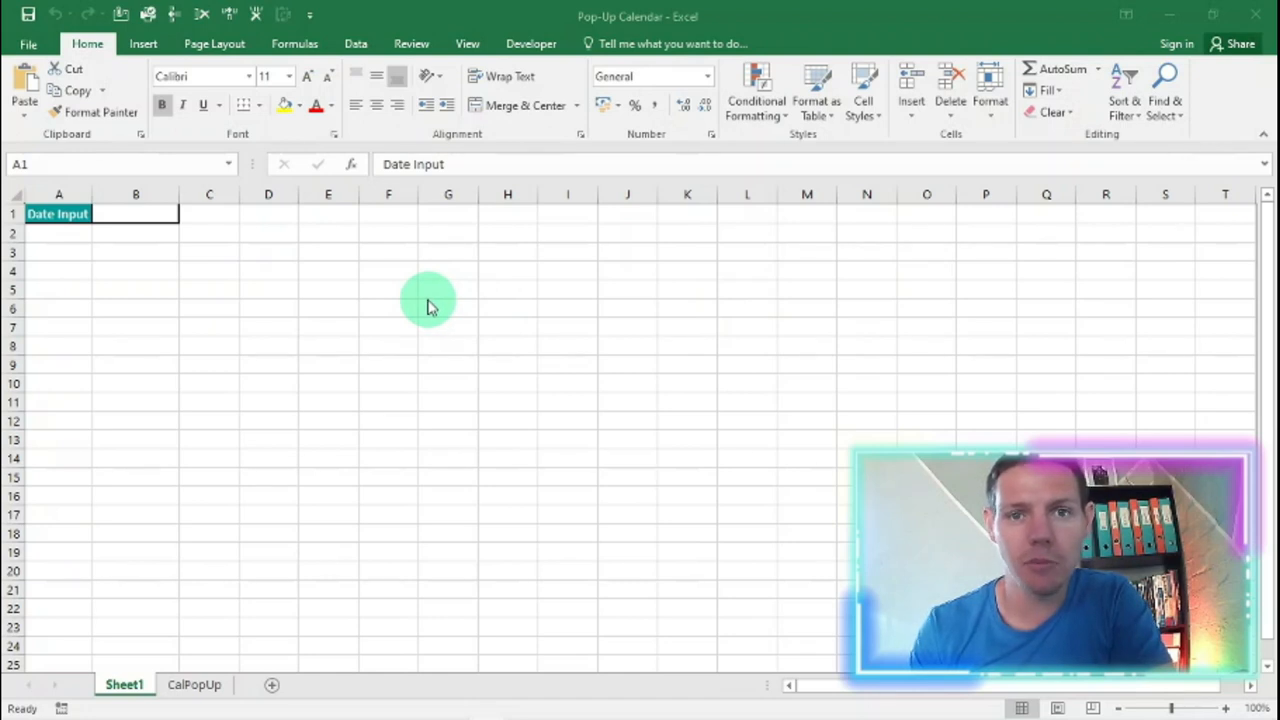
{"action": "mouse_move", "coordinate": [408, 296]}
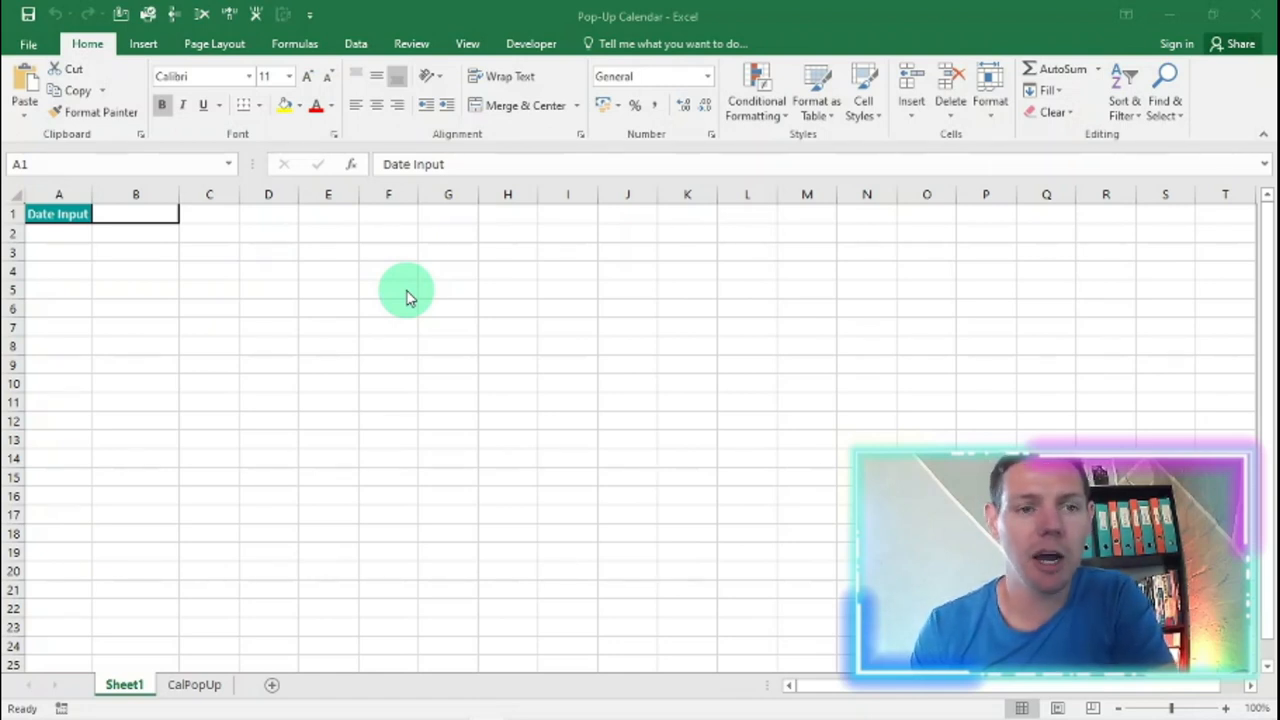
- Summon the pop-up calendar from B1 and browse back and forward to September 2020
{"action": "left_click", "coordinate": [144, 212]}
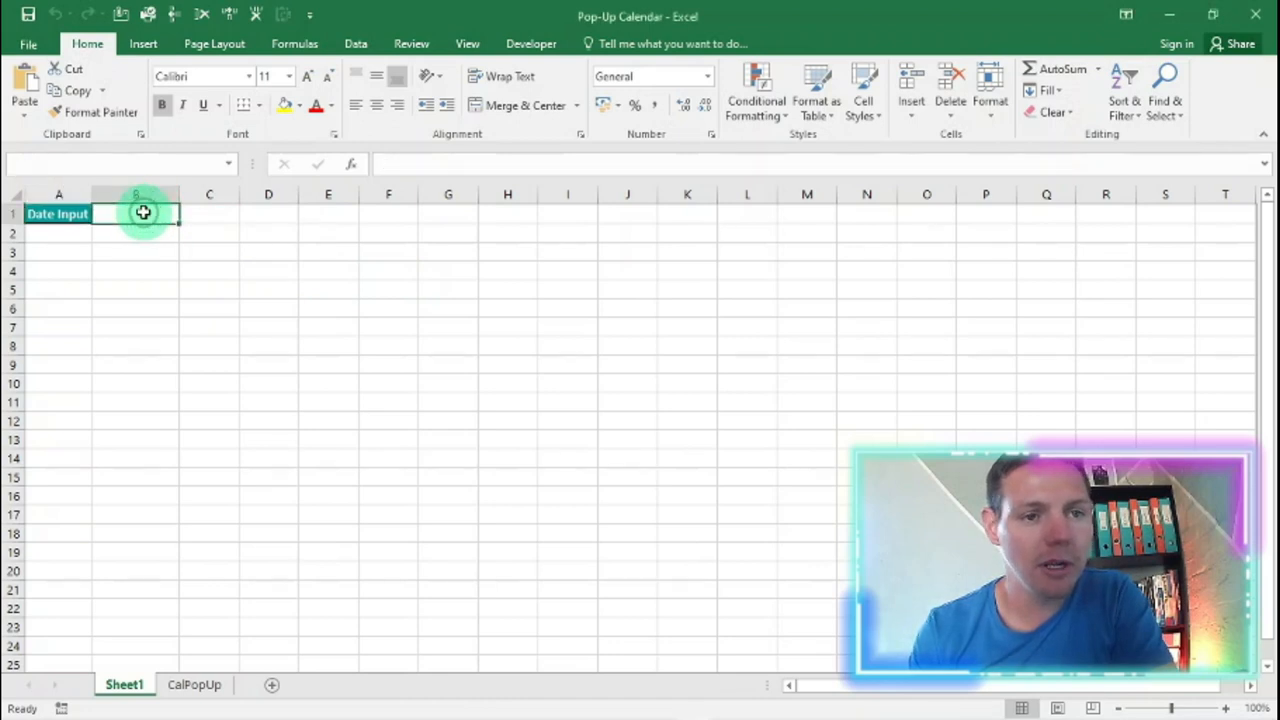
{"action": "left_click", "coordinate": [136, 212]}
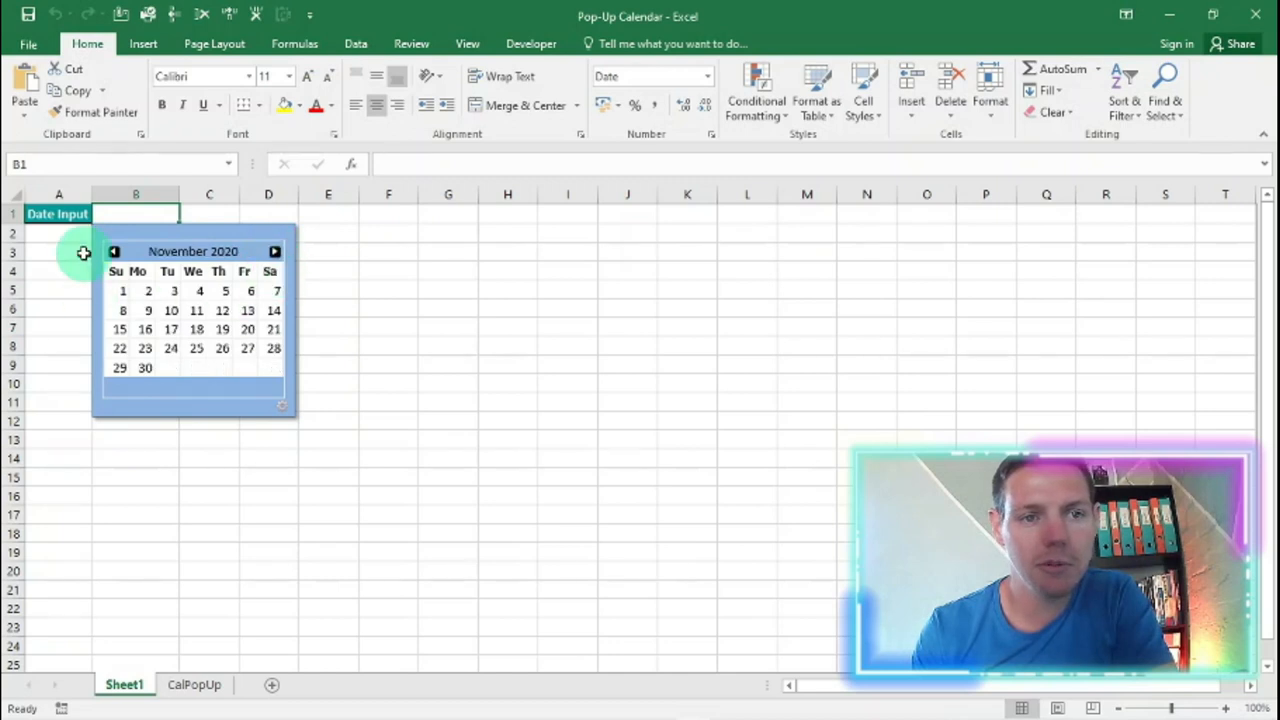
{"action": "left_click", "coordinate": [112, 252]}
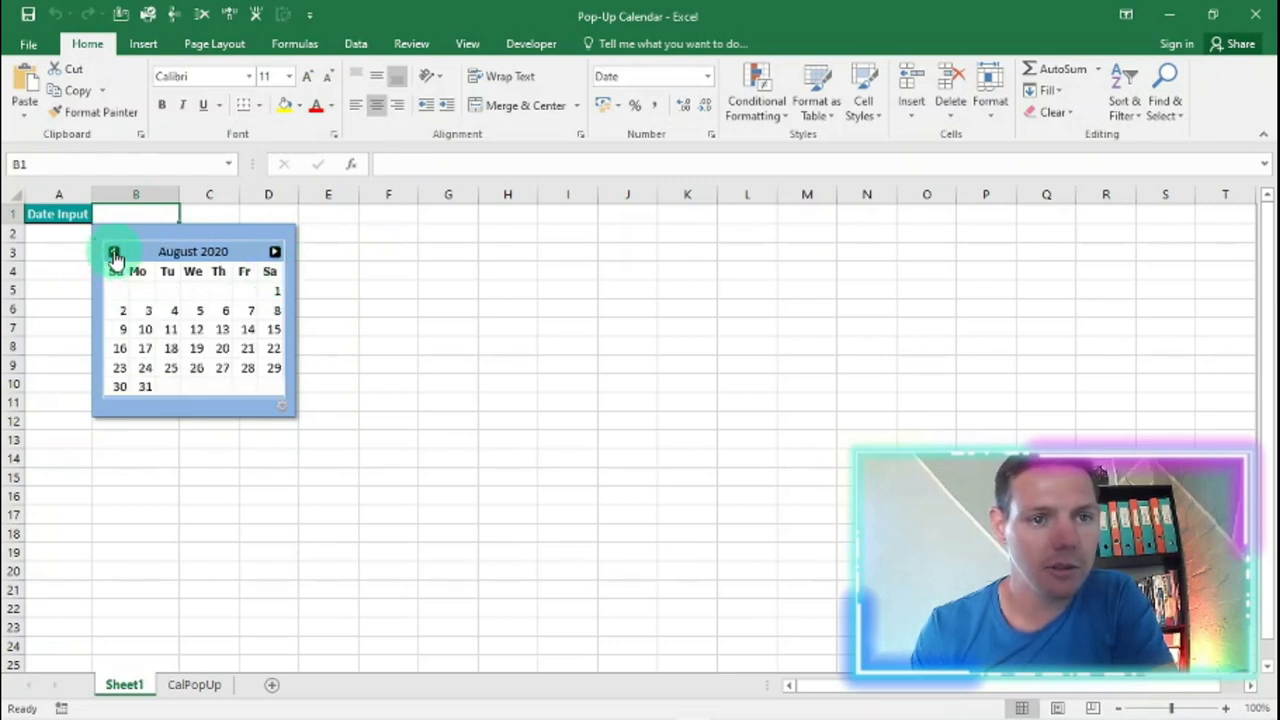
{"action": "left_click", "coordinate": [114, 252]}
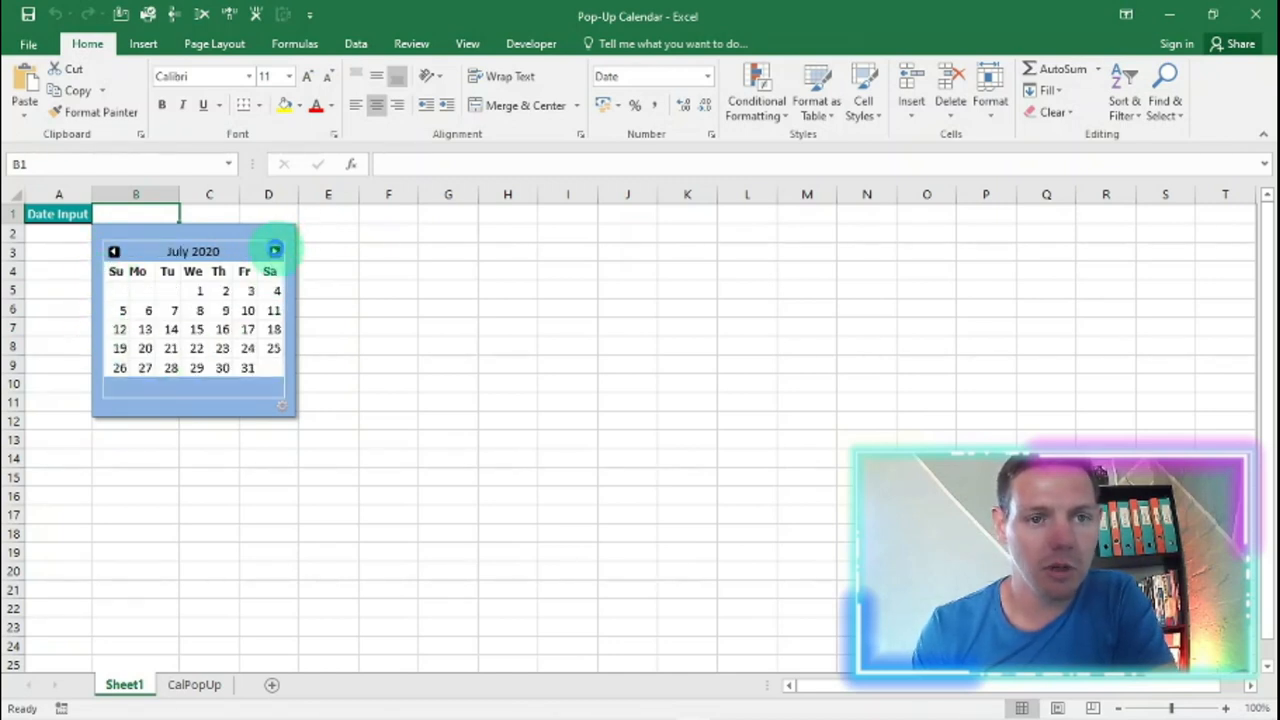
{"action": "left_click", "coordinate": [274, 252]}
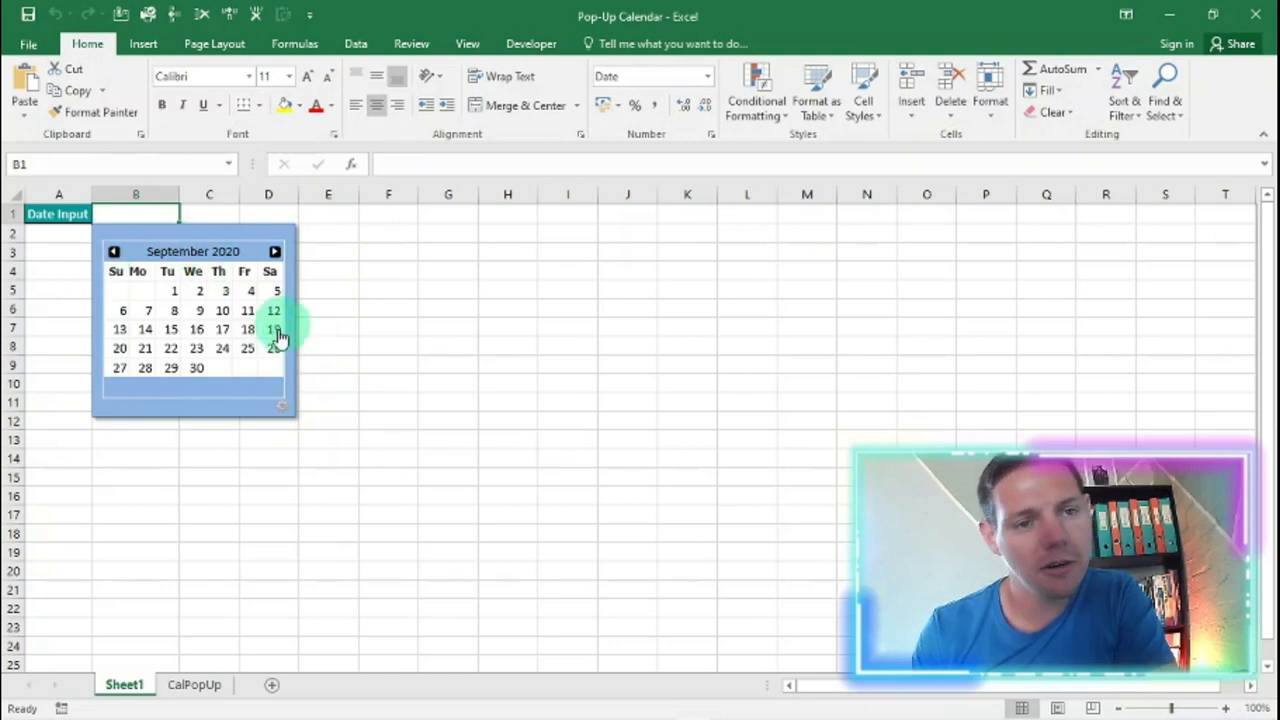
{"action": "mouse_move", "coordinate": [284, 412]}
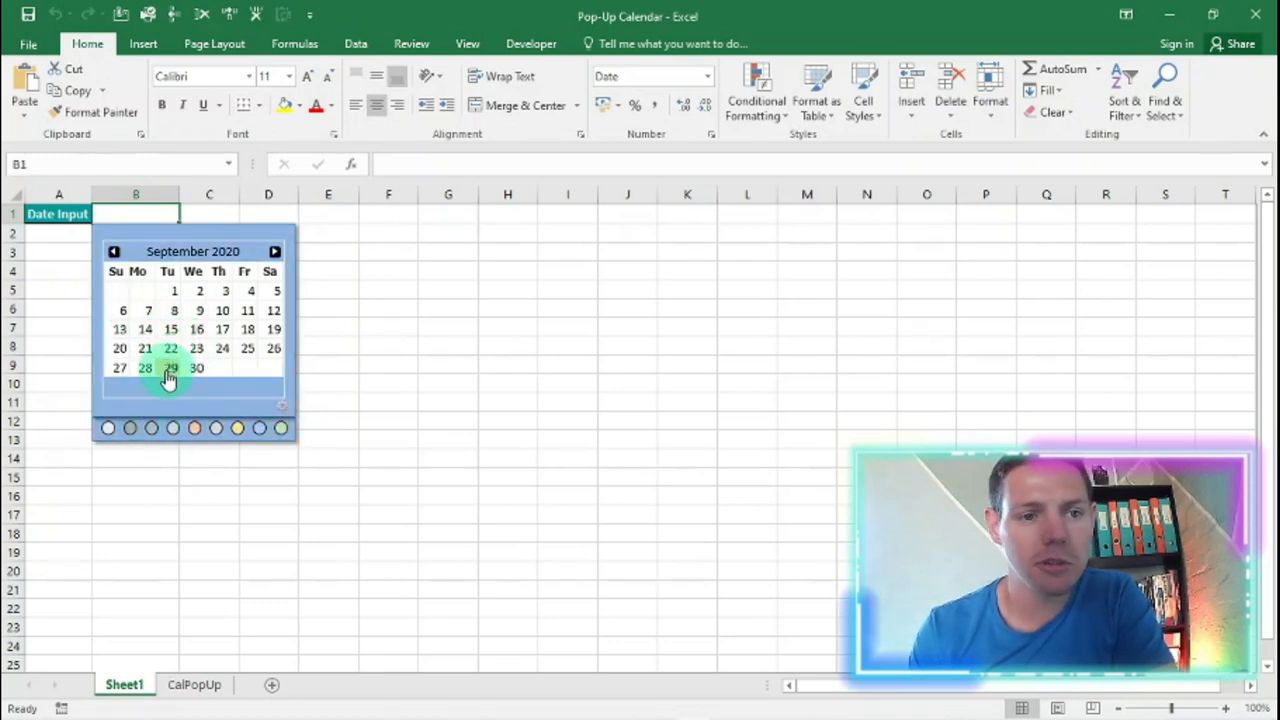
- Pick 29 September 2020 from the calendar so B1 shows 29-Sep-20
{"action": "left_click", "coordinate": [170, 368]}
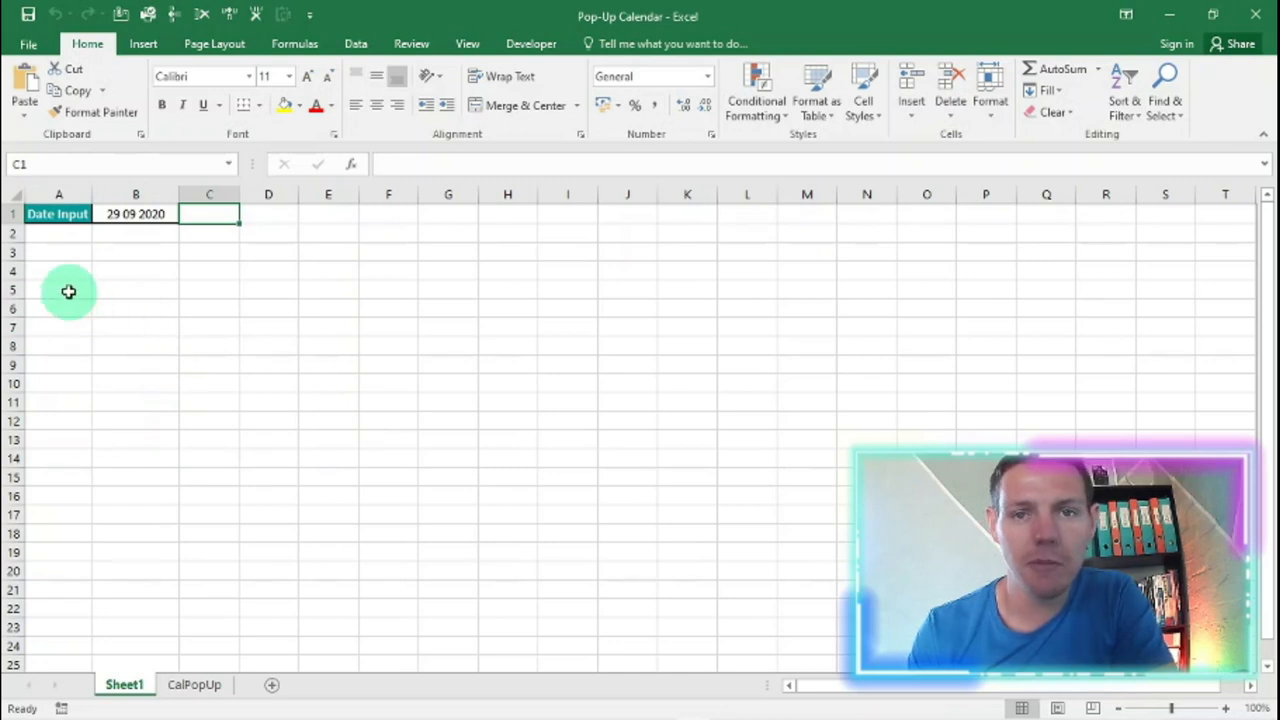
{"action": "mouse_move", "coordinate": [128, 308]}
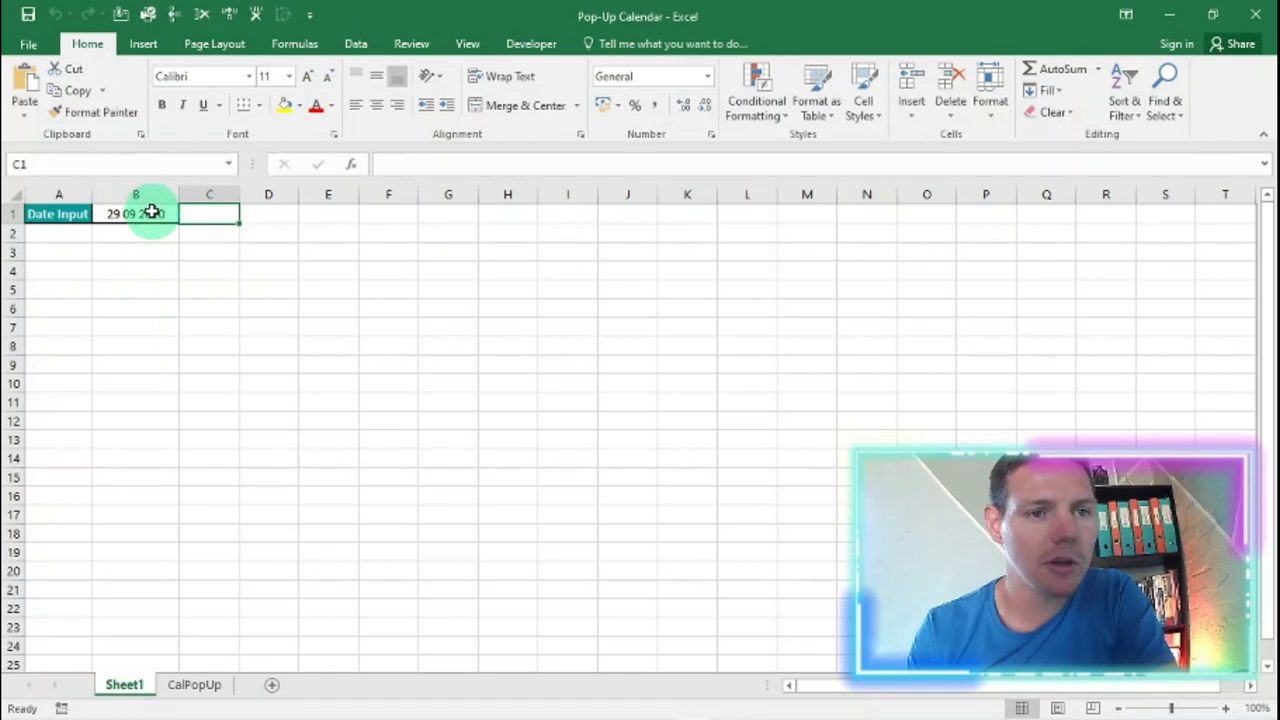
{"action": "left_click", "coordinate": [136, 212]}
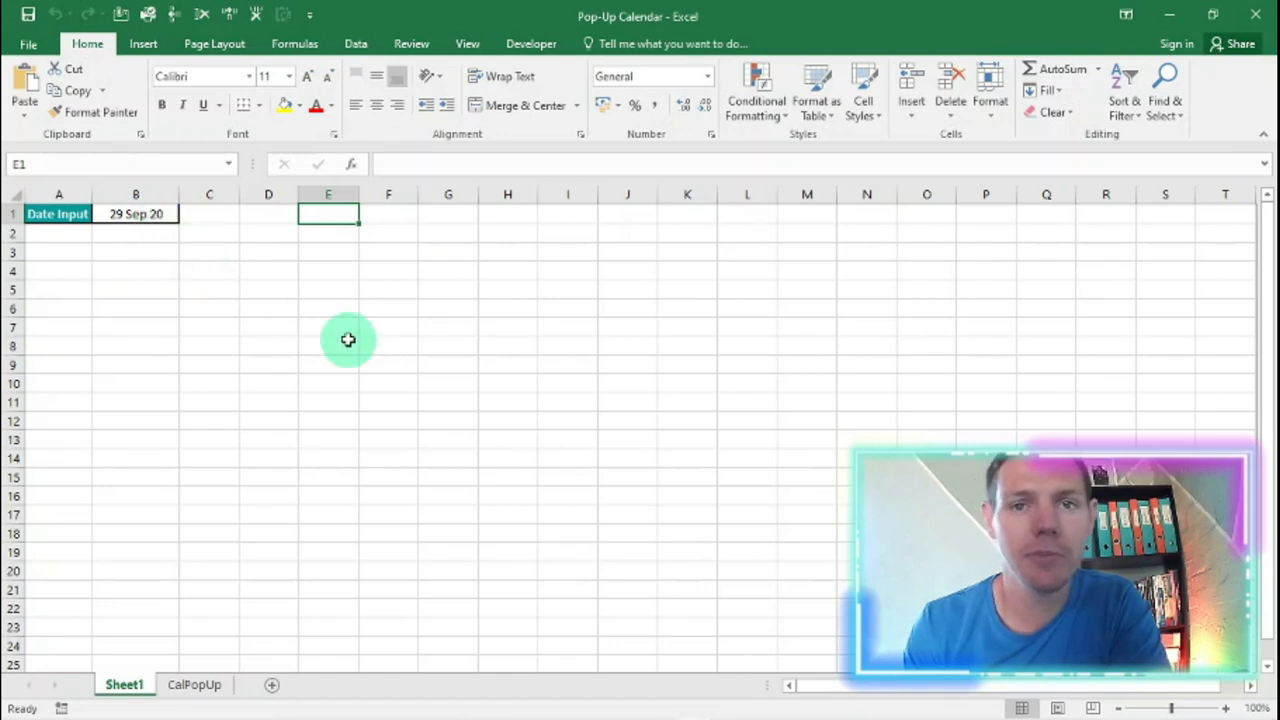
{"action": "mouse_move", "coordinate": [204, 262]}
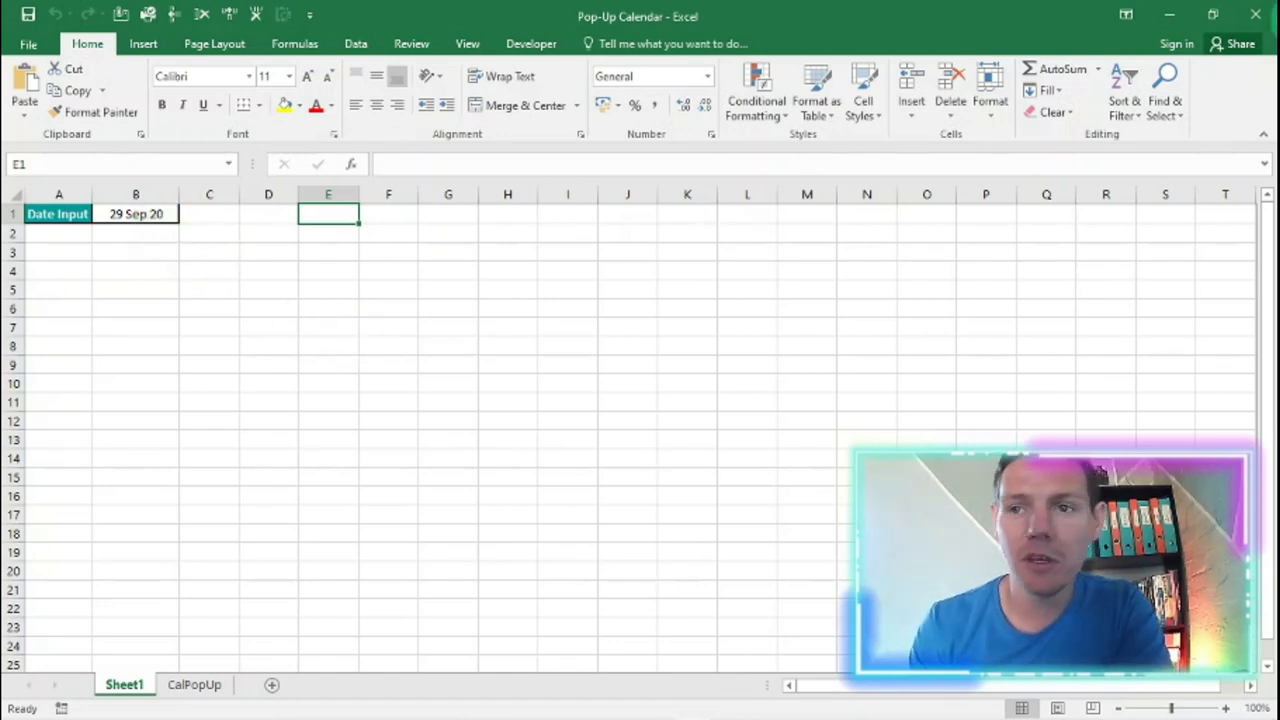
- Discard the demo workbook, open the data file without updating links, and inspect the CalPopUp formulas
{"action": "left_click", "coordinate": [1256, 14]}
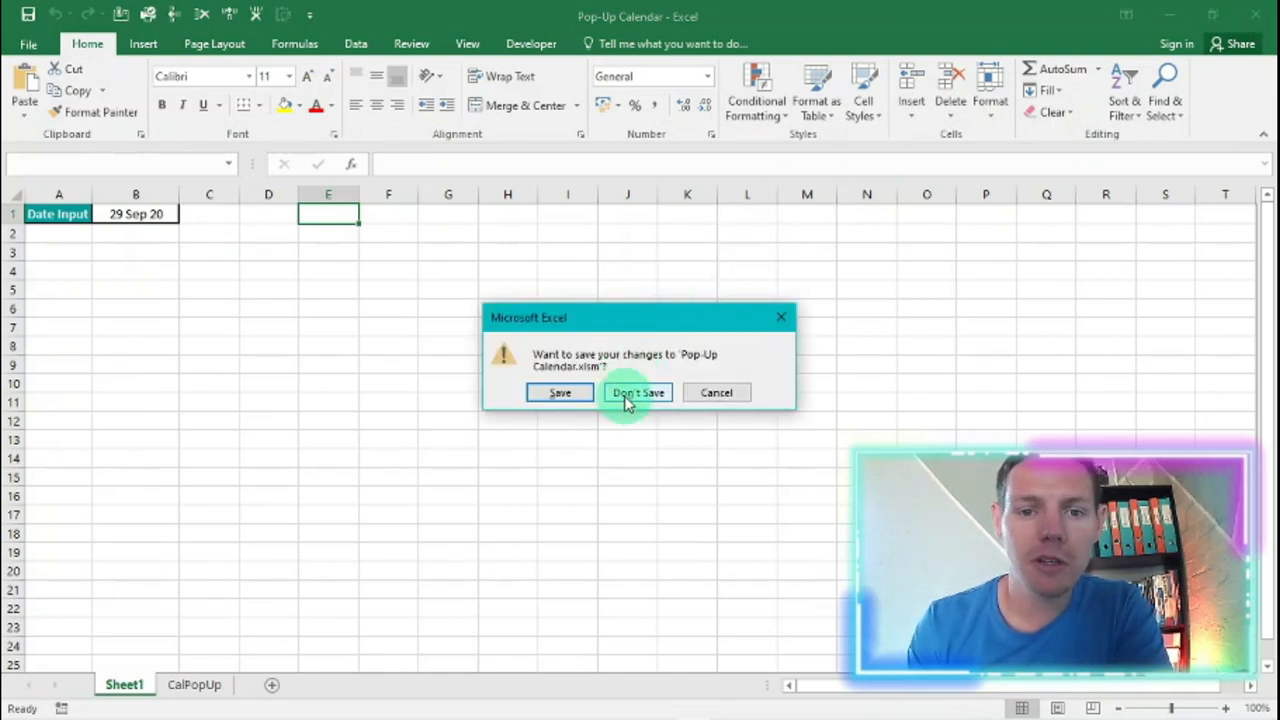
{"action": "left_click", "coordinate": [638, 392]}
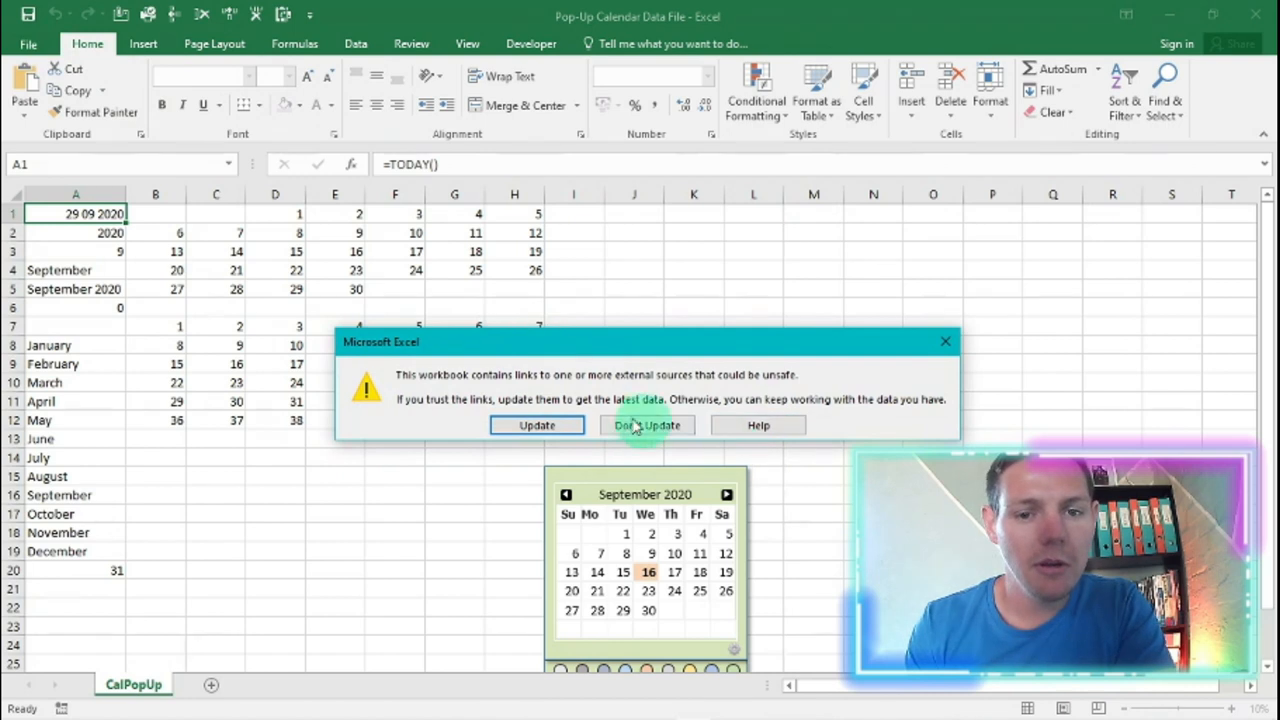
{"action": "left_click", "coordinate": [646, 424]}
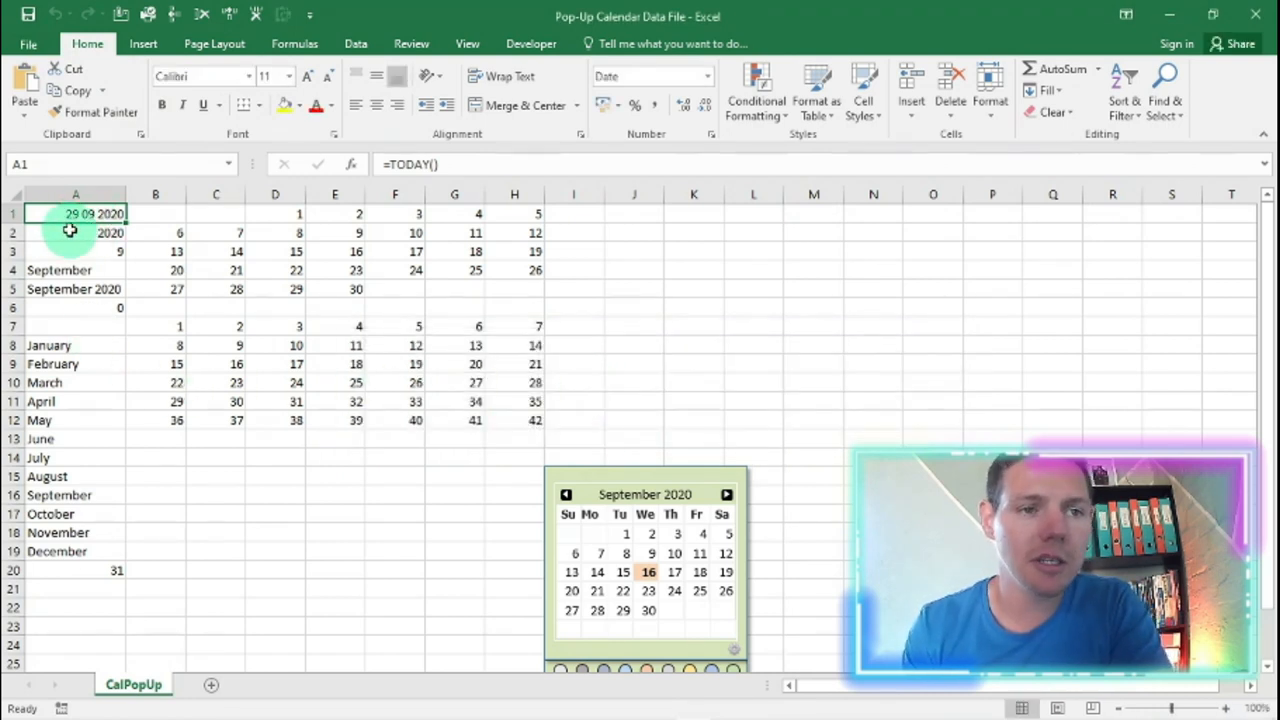
{"action": "left_click", "coordinate": [76, 270]}
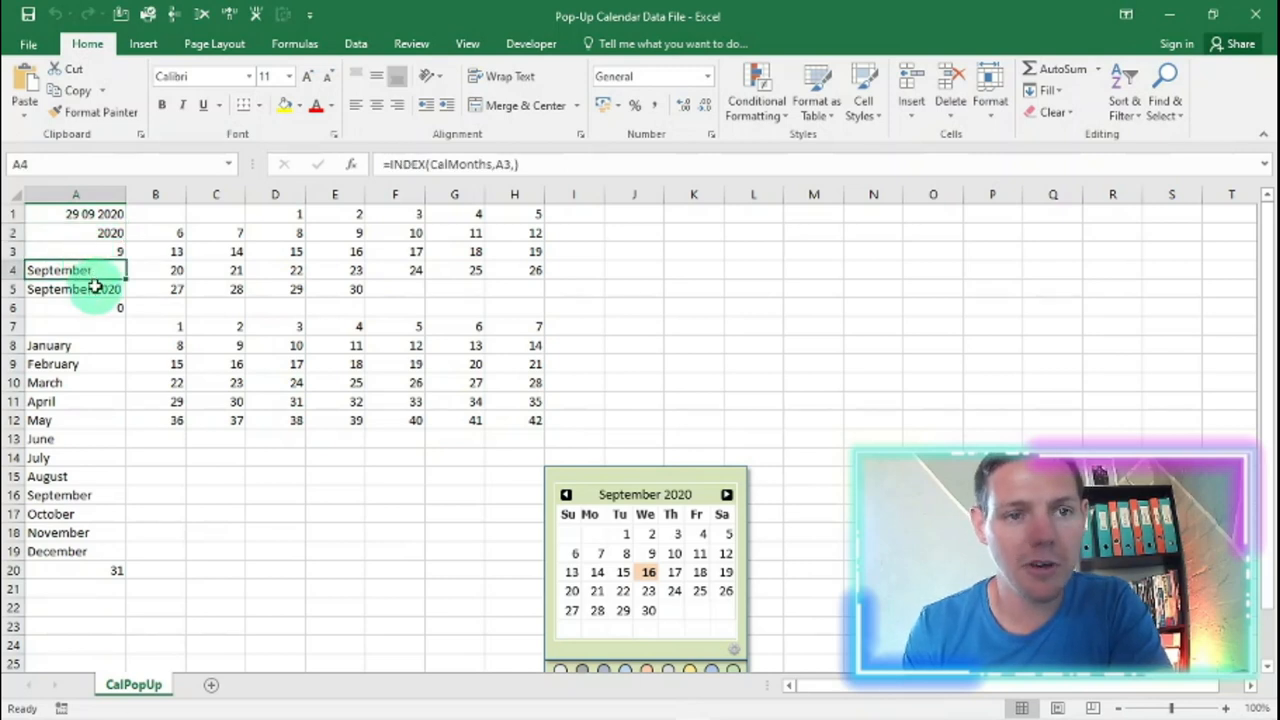
{"action": "left_click", "coordinate": [76, 288]}
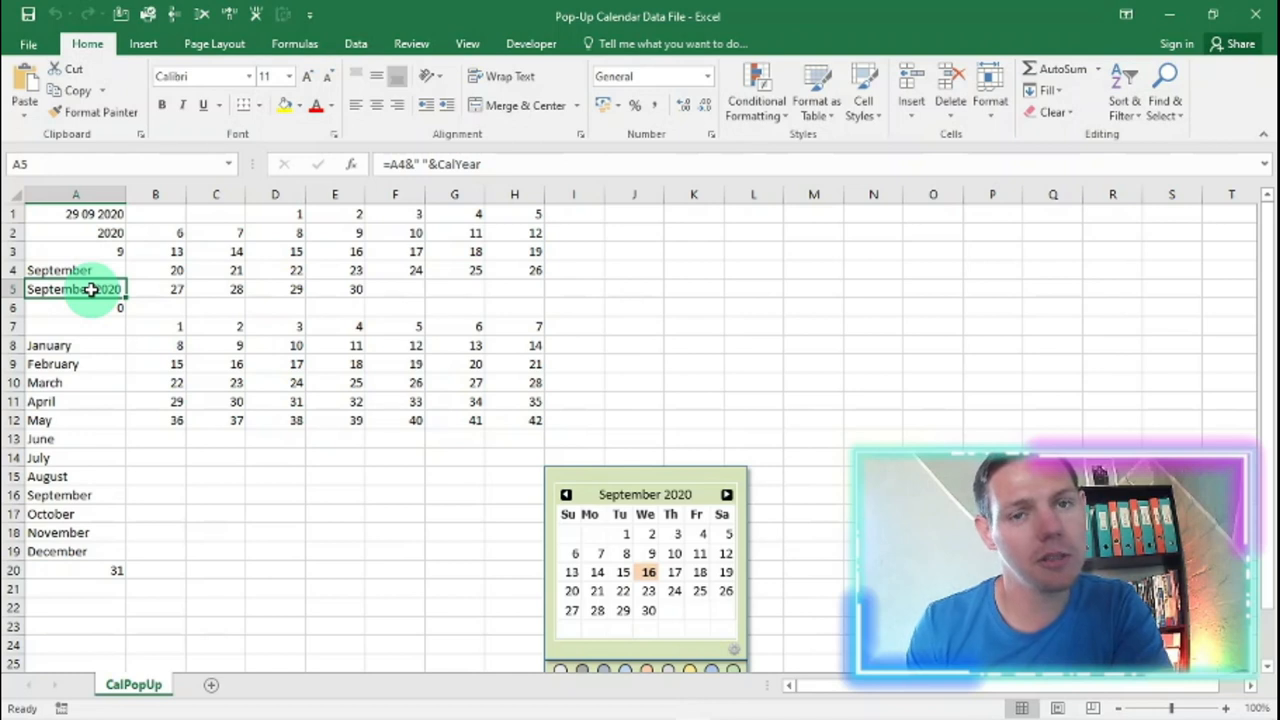
{"action": "mouse_move", "coordinate": [360, 236]}
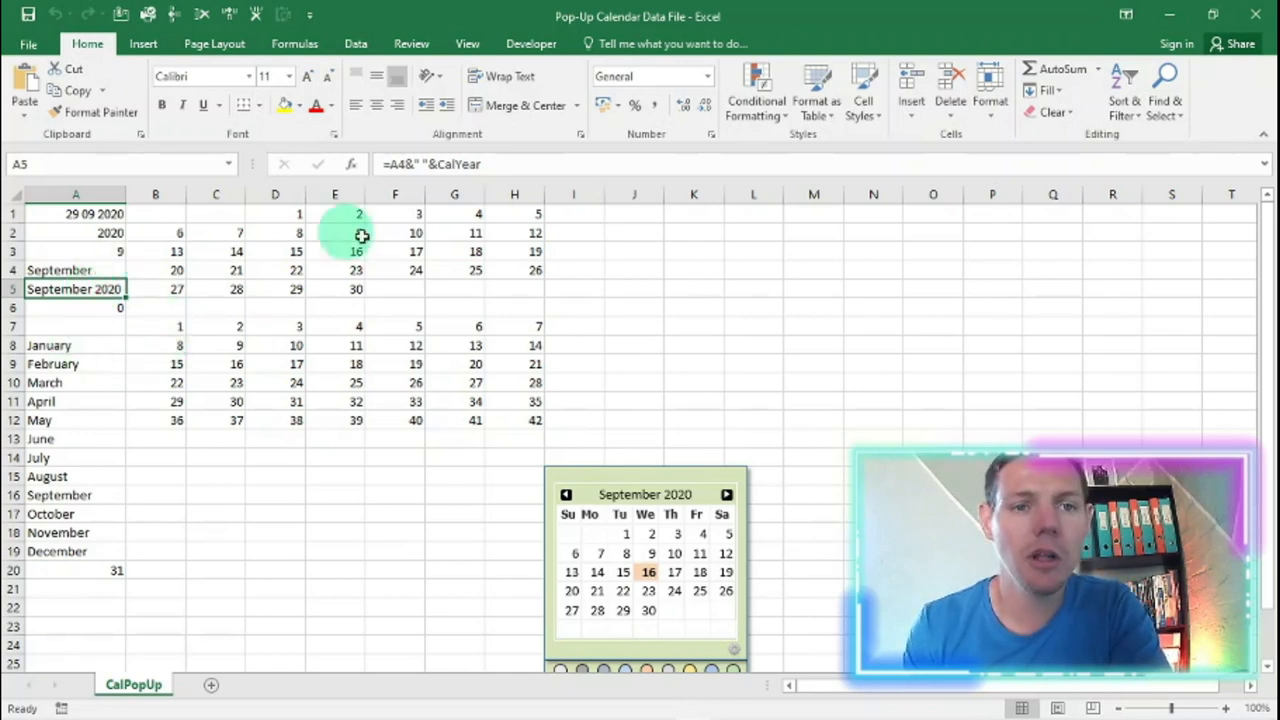
{"action": "mouse_move", "coordinate": [272, 448]}
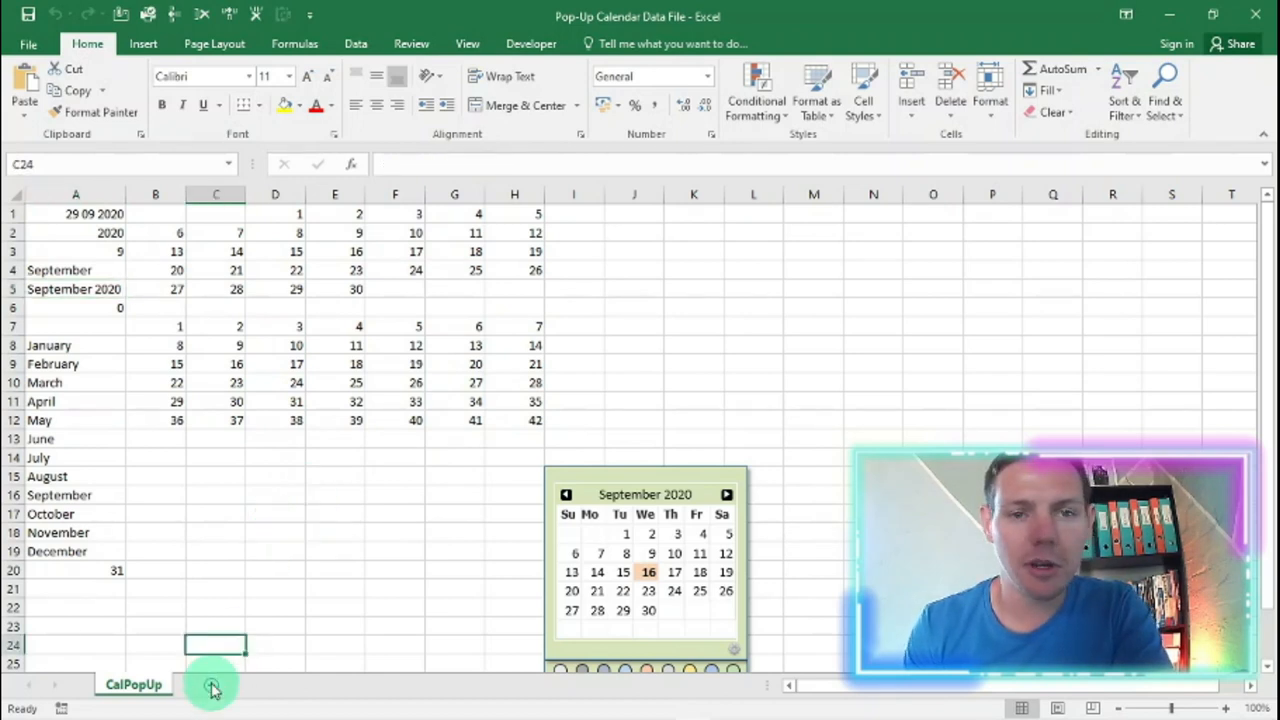
- Add a new blank sheet and enter the label Date Input in A1
{"action": "left_click", "coordinate": [212, 684]}
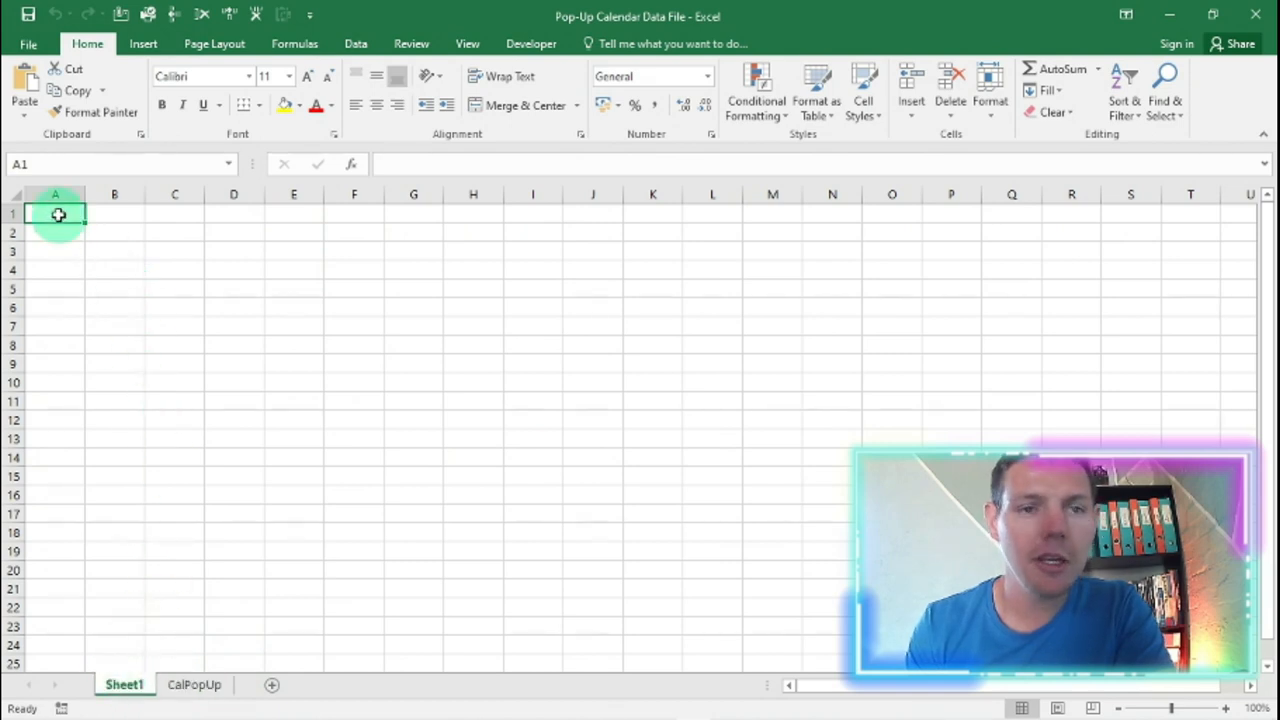
{"action": "type", "text": "Date Input"}
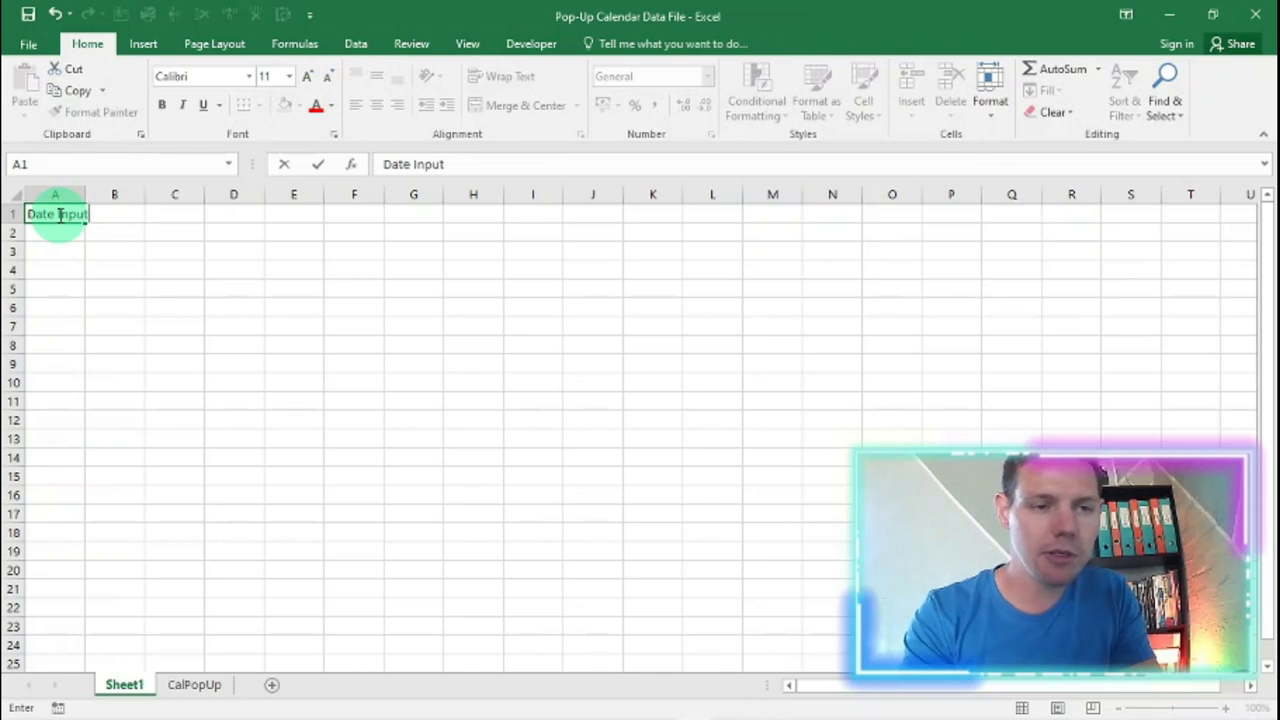
{"action": "left_click", "coordinate": [122, 212]}
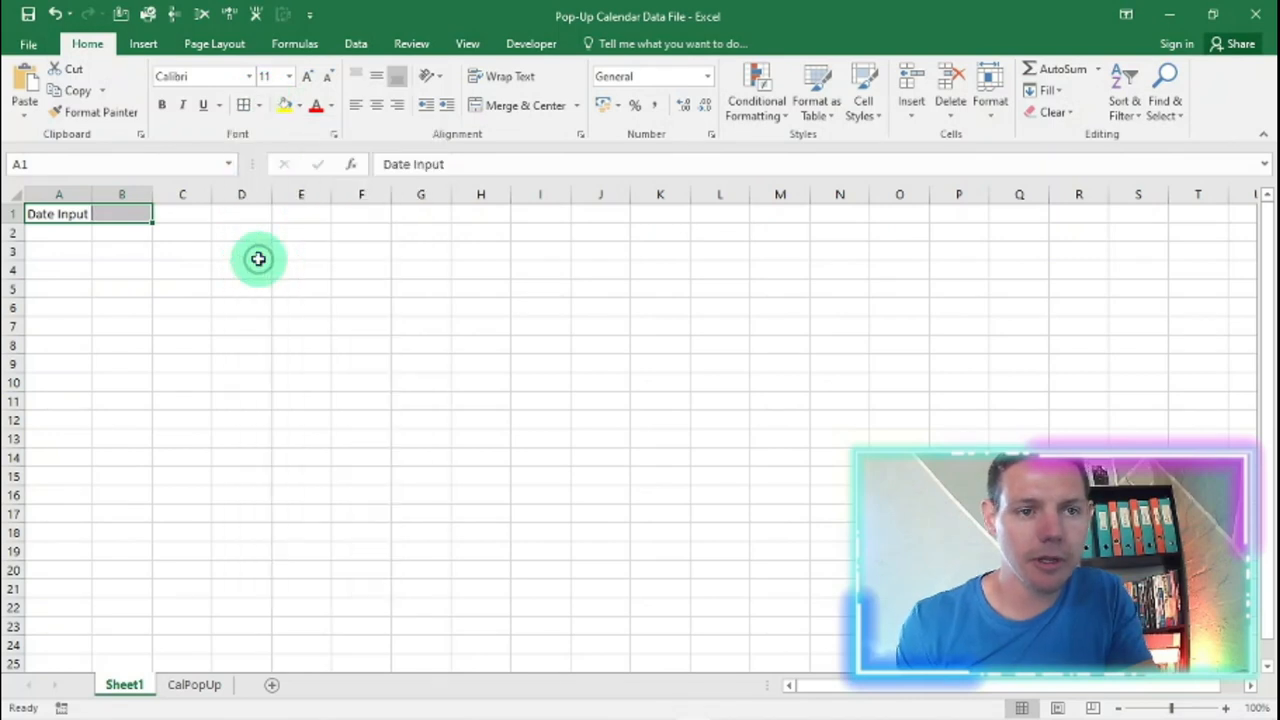
{"action": "left_click", "coordinate": [120, 212]}
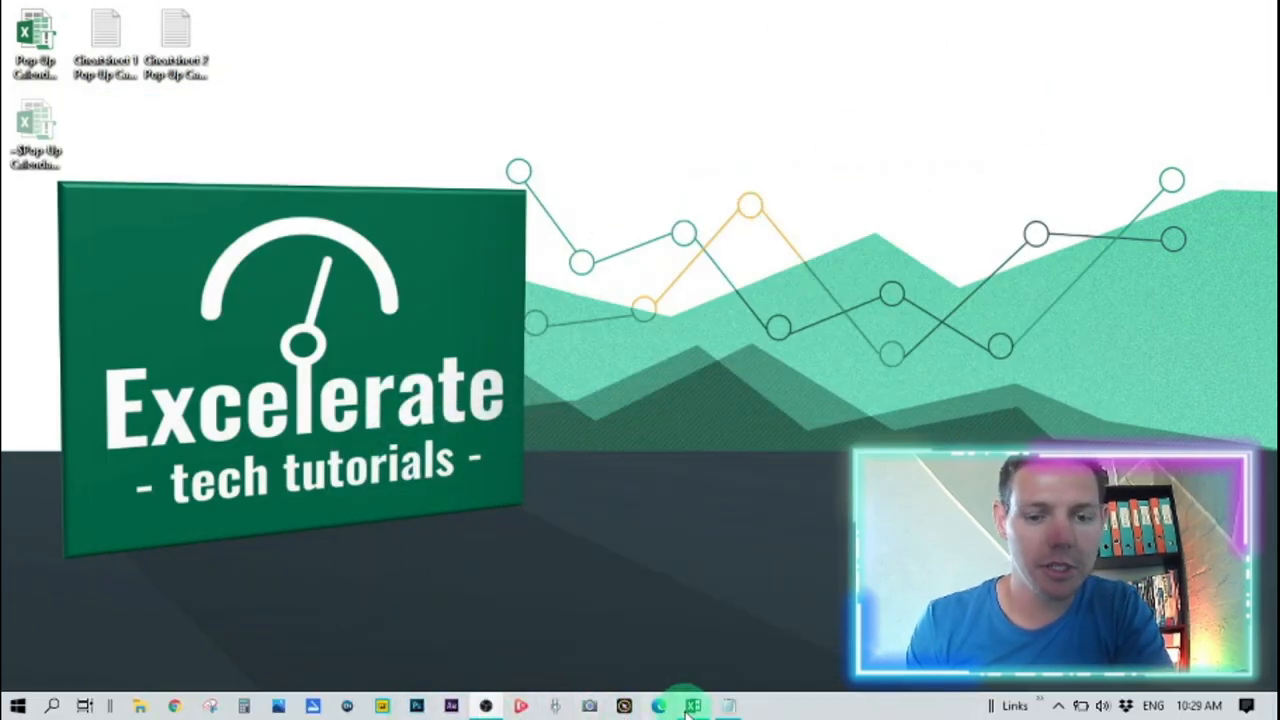
- Bring the data-file workbook back from the taskbar and show the Developer tools
{"action": "left_click", "coordinate": [692, 706]}
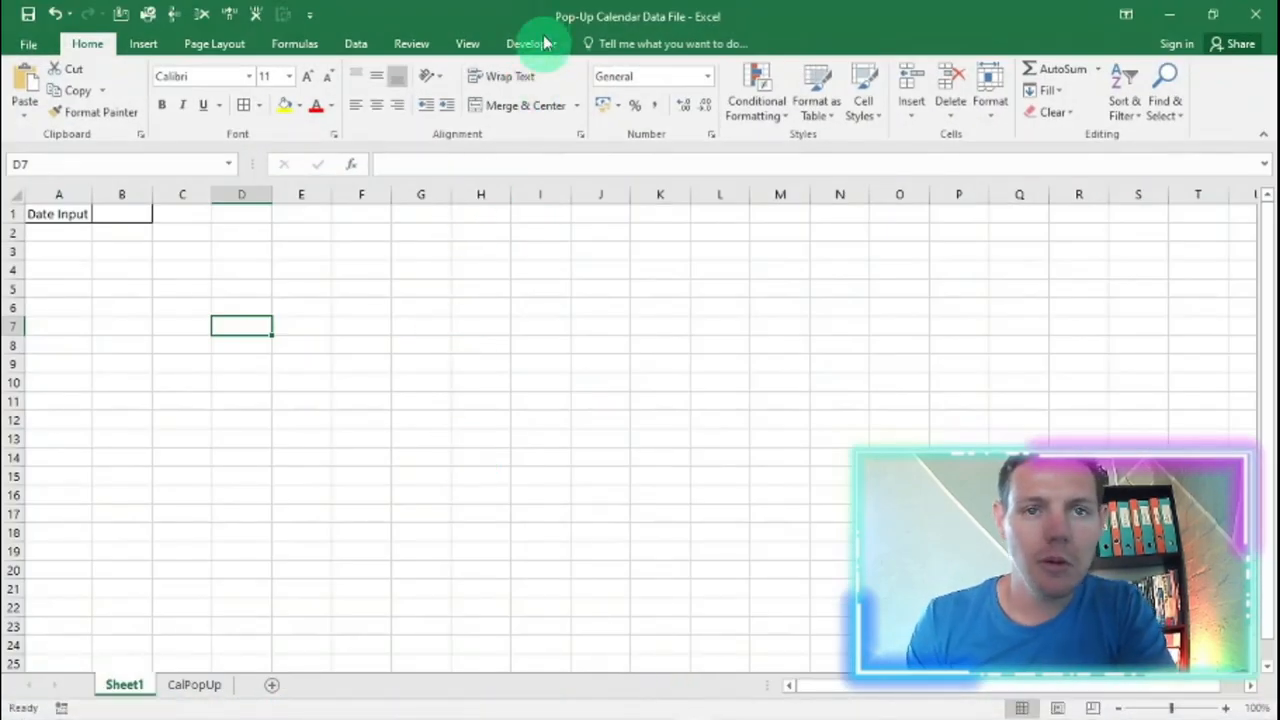
{"action": "left_click", "coordinate": [532, 44]}
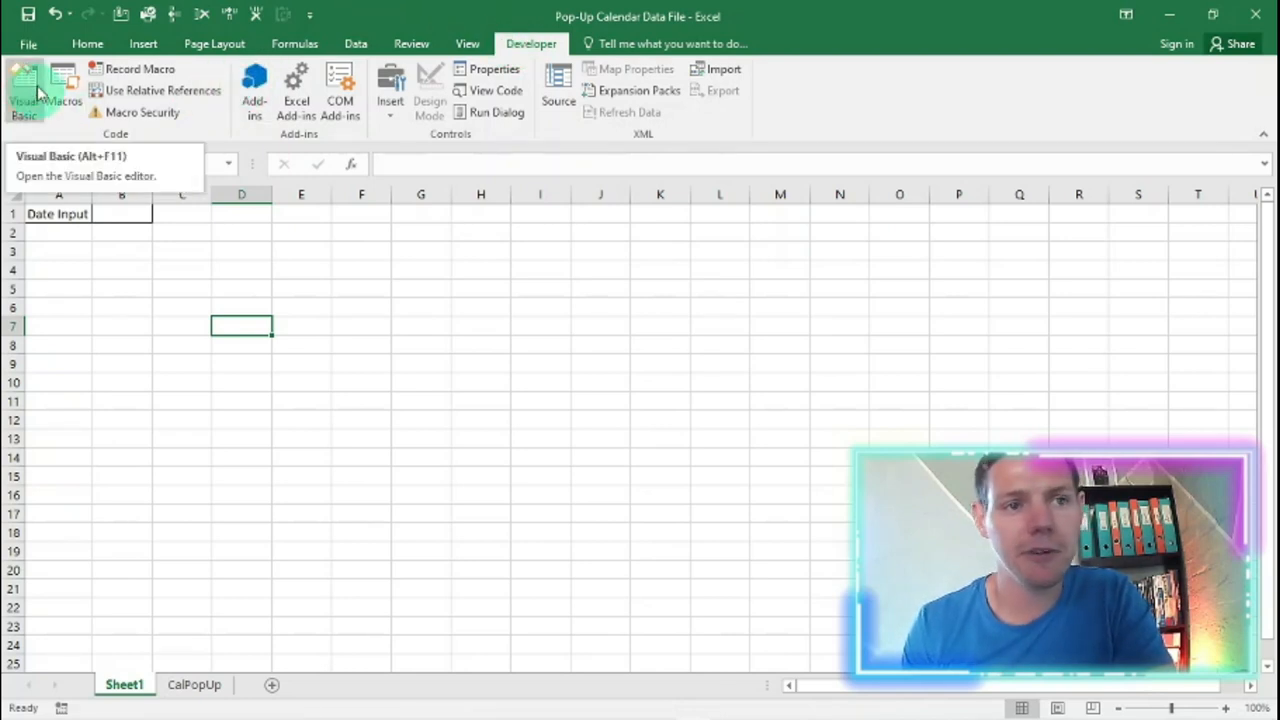
- In the VBA editor insert a new module in the workbook's project and rename it PopUp_Calendar
{"action": "left_click", "coordinate": [24, 90]}
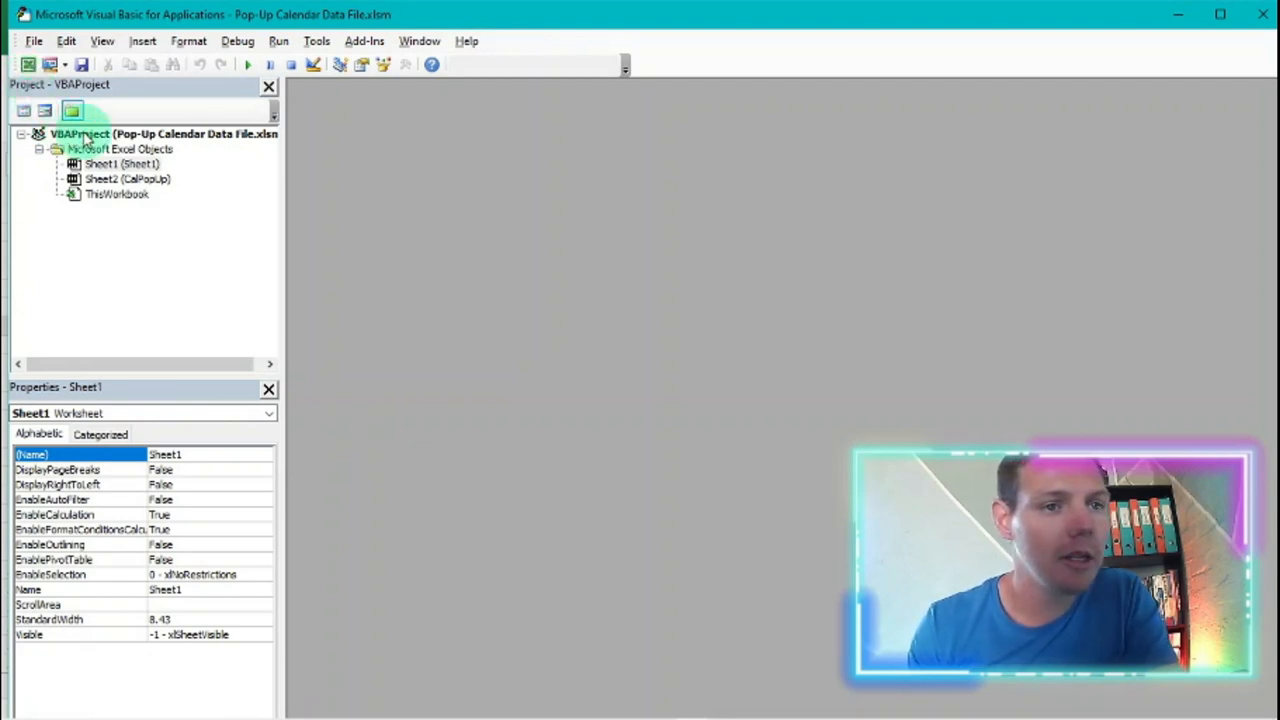
{"action": "right_click", "coordinate": [80, 132]}
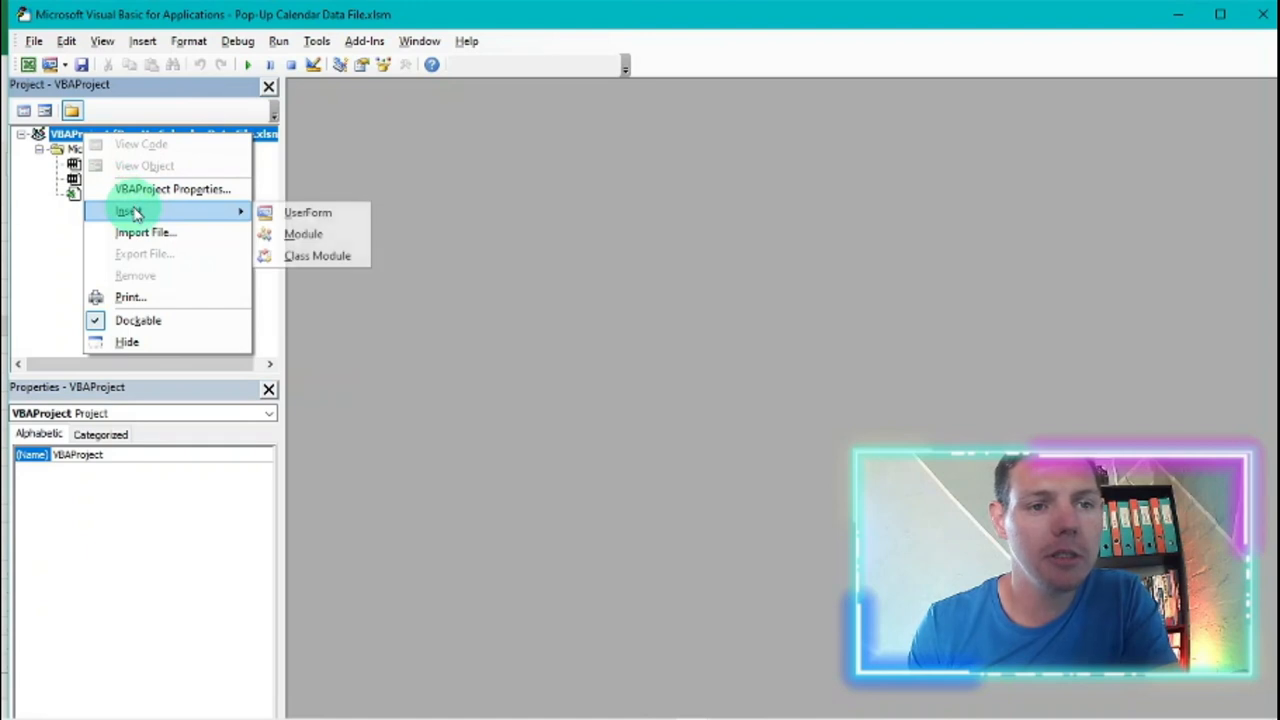
{"action": "left_click", "coordinate": [304, 232]}
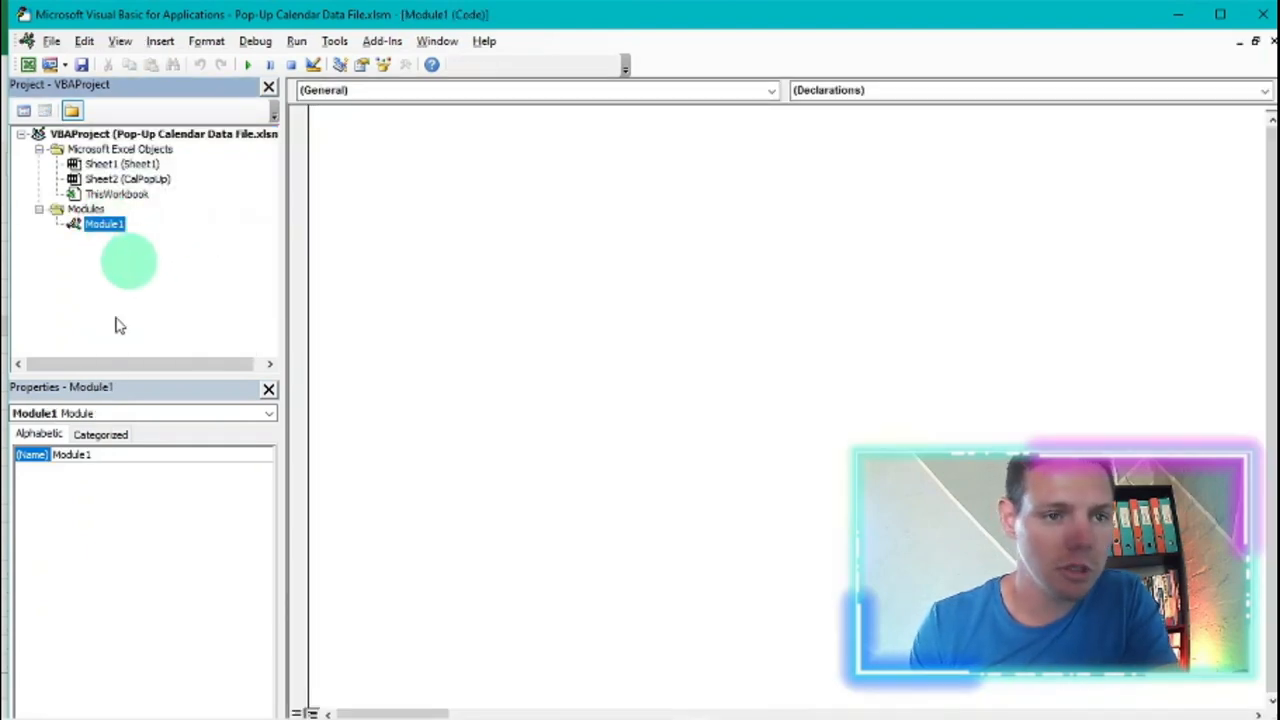
{"action": "left_click", "coordinate": [70, 454]}
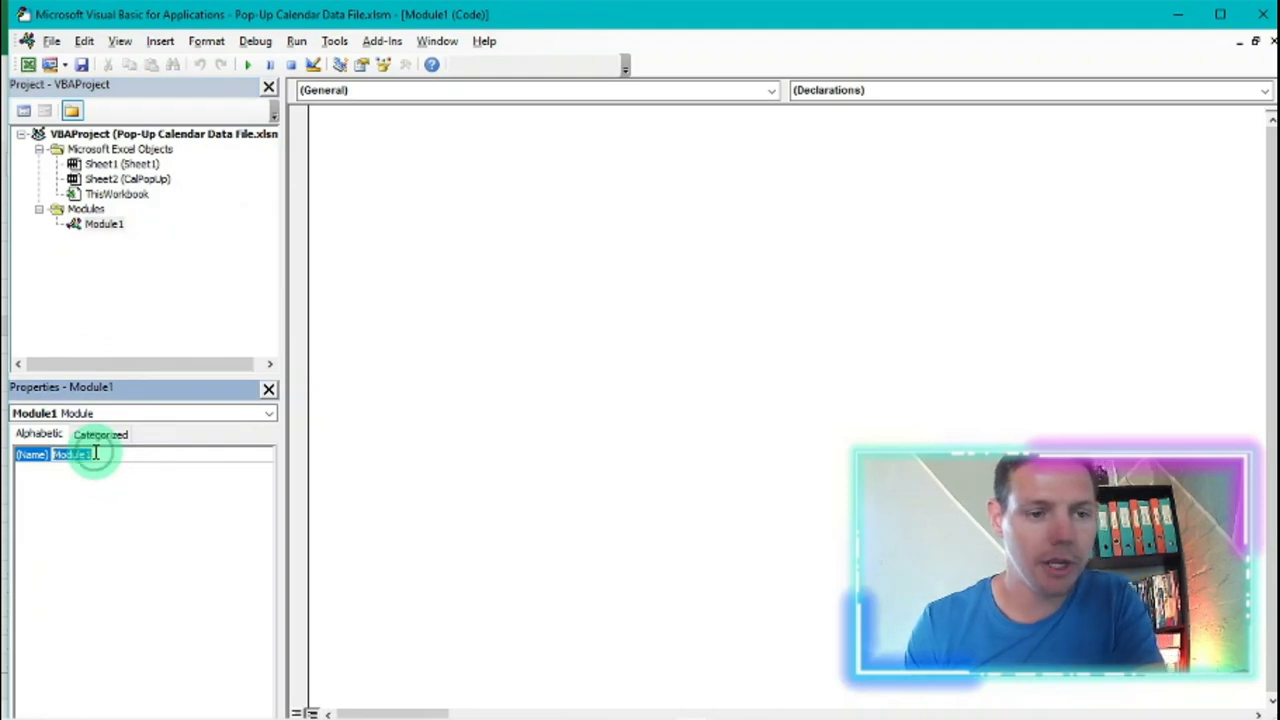
{"action": "type", "text": "Po"}
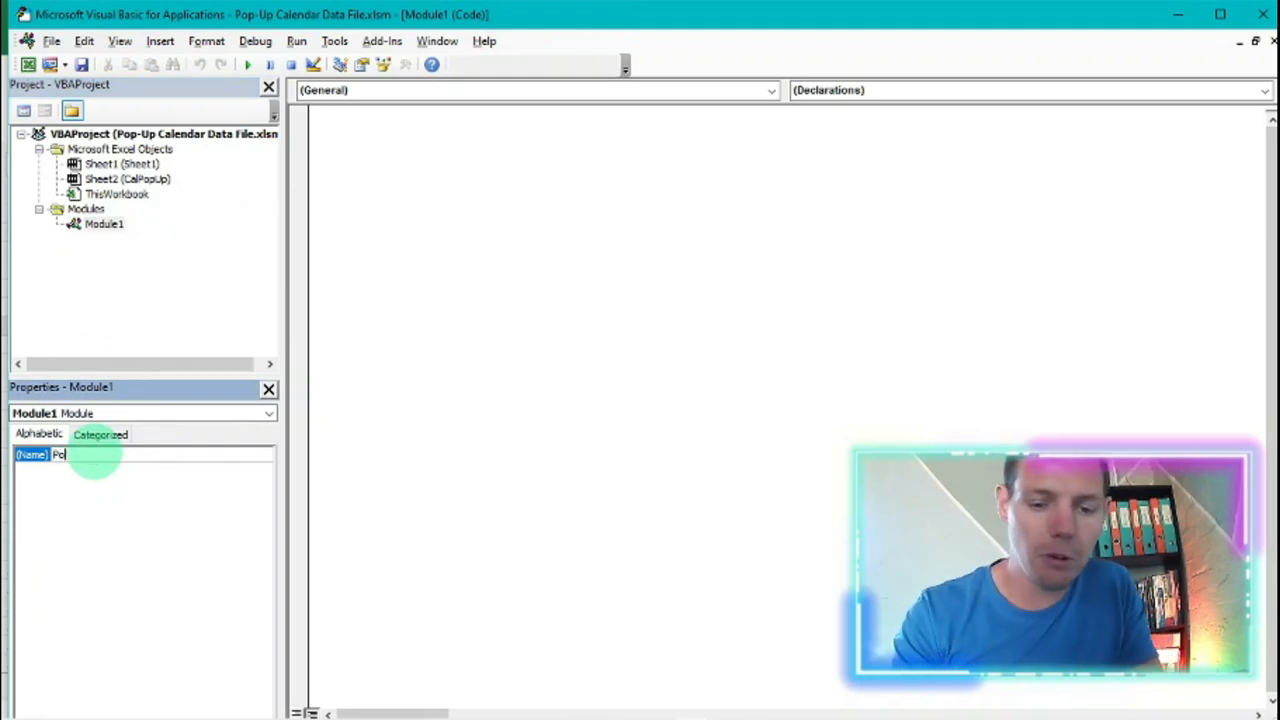
{"action": "type", "text": "PopUp_Calendar"}
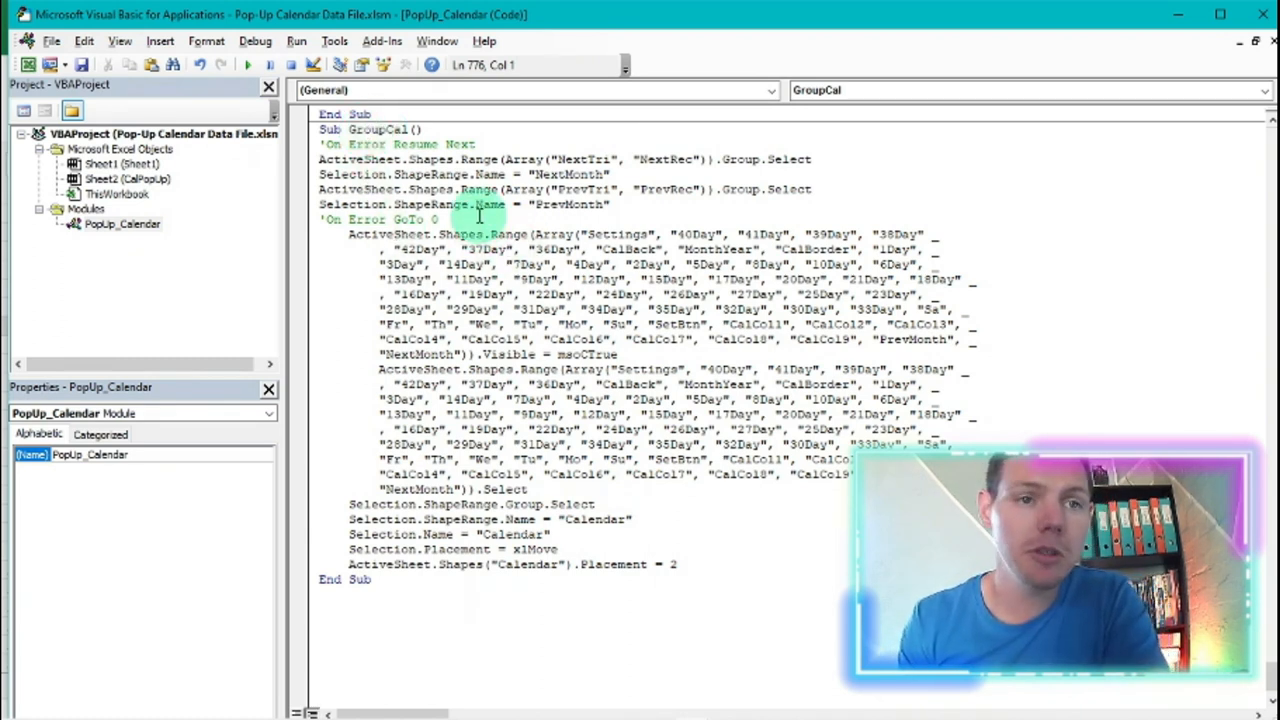
{"action": "left_click", "coordinate": [120, 164]}
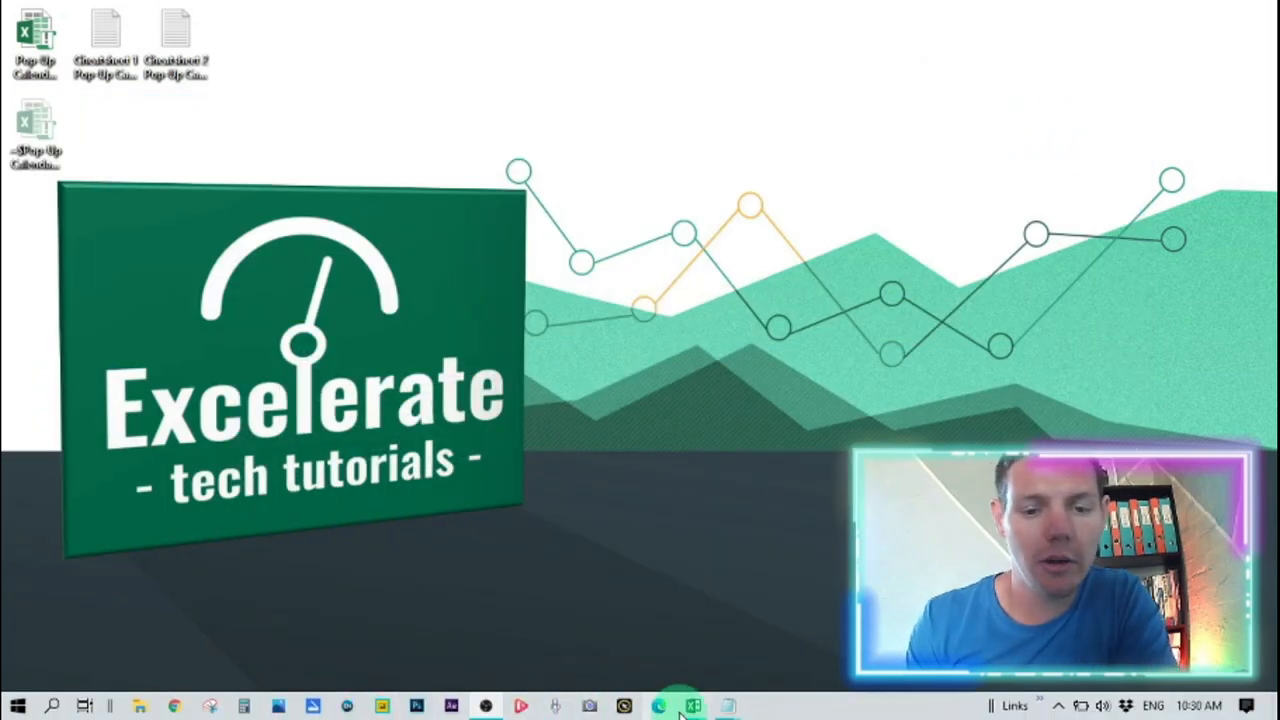
- Reopen the Pop-Up Calendar Data File workbook from the desktop
{"action": "left_click", "coordinate": [692, 708]}
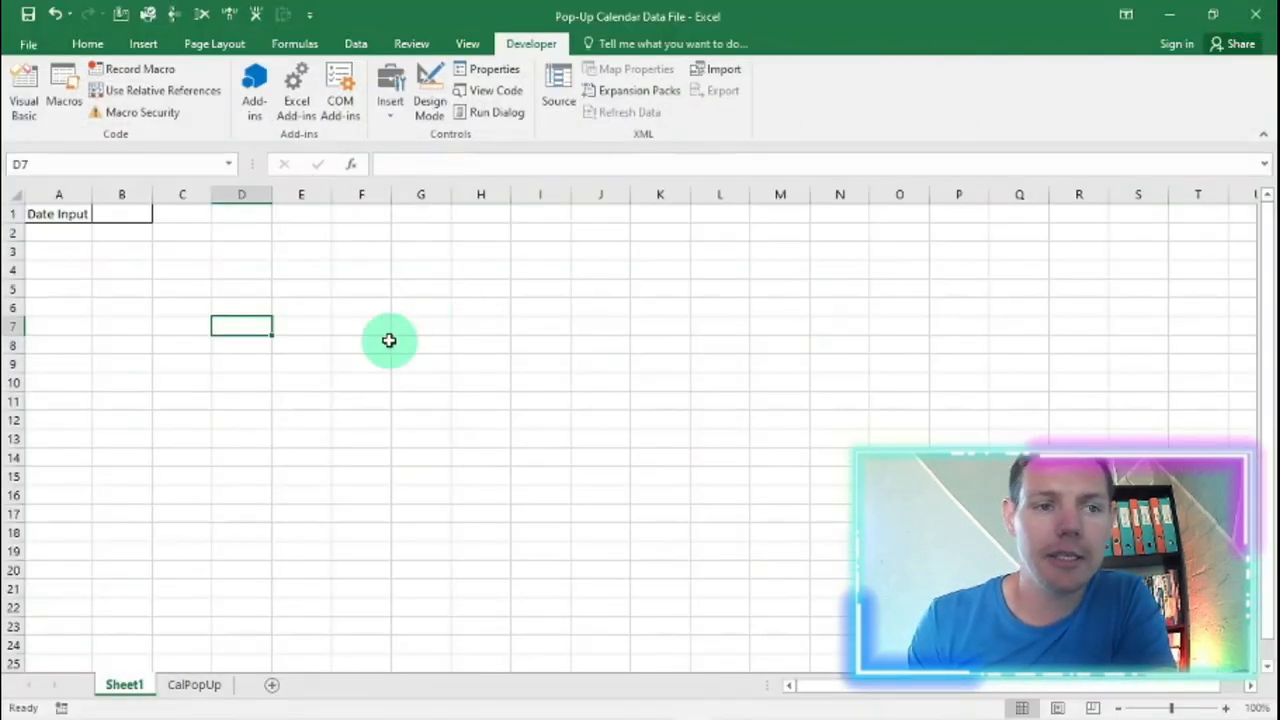
- Check ordinary cells show no calendar, then pick 29 September 2020 for B1 from the pop-up
{"action": "left_click", "coordinate": [360, 344]}
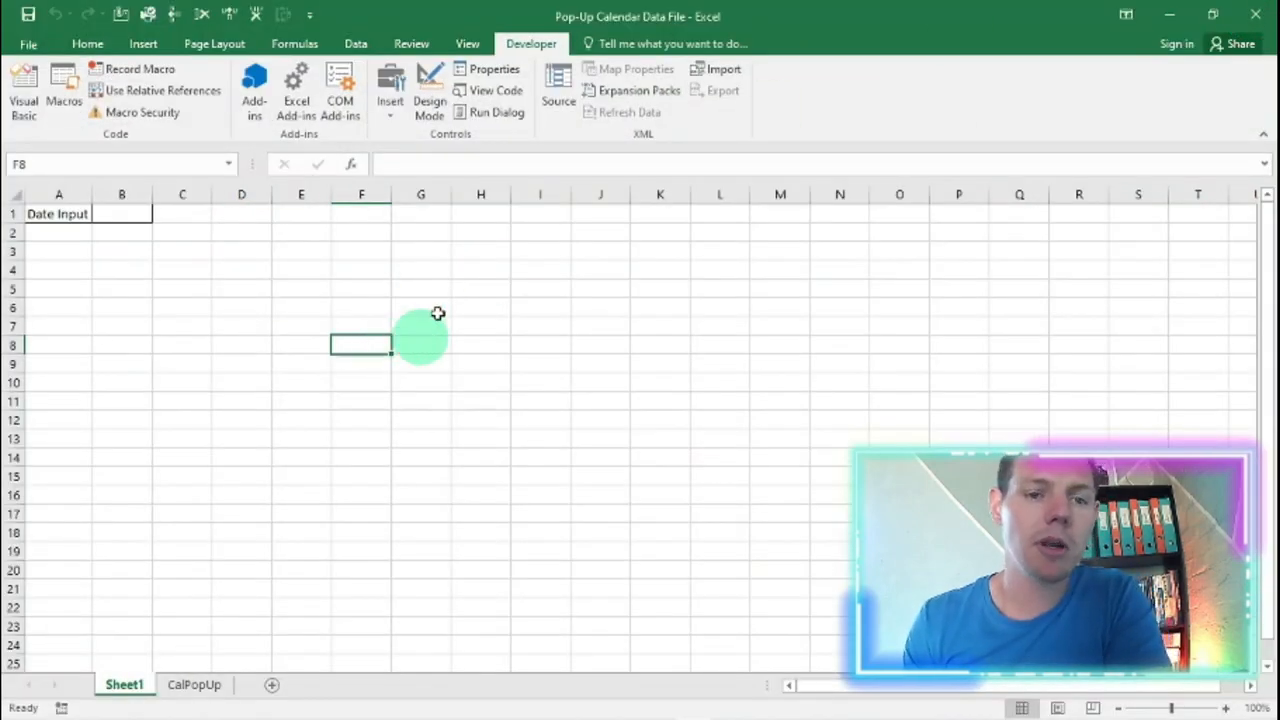
{"action": "mouse_move", "coordinate": [260, 284]}
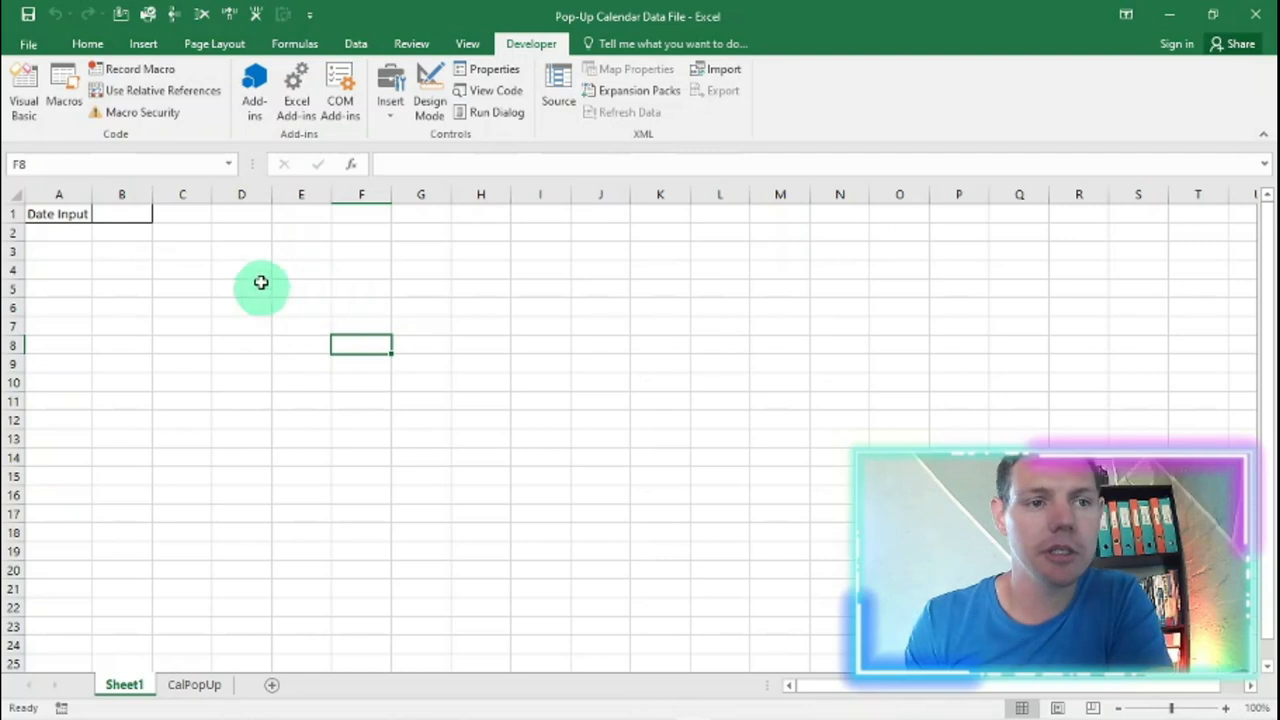
{"action": "left_click", "coordinate": [120, 212]}
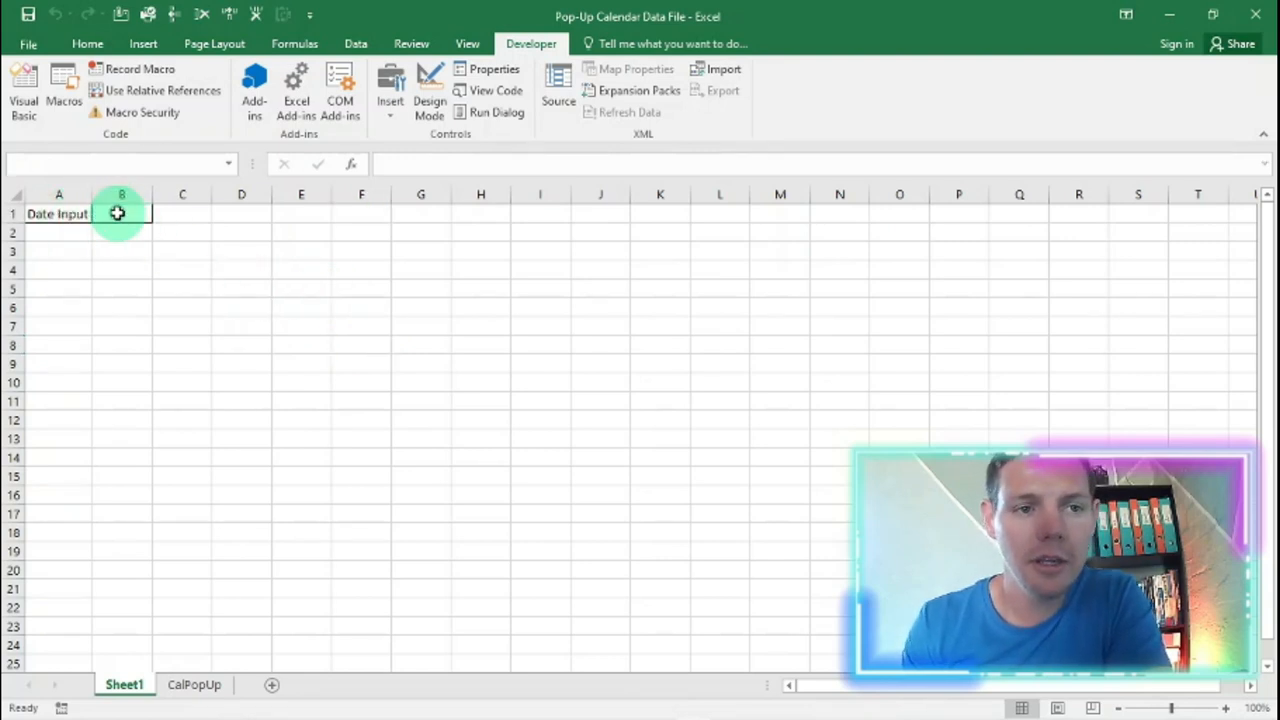
{"action": "left_click", "coordinate": [120, 212]}
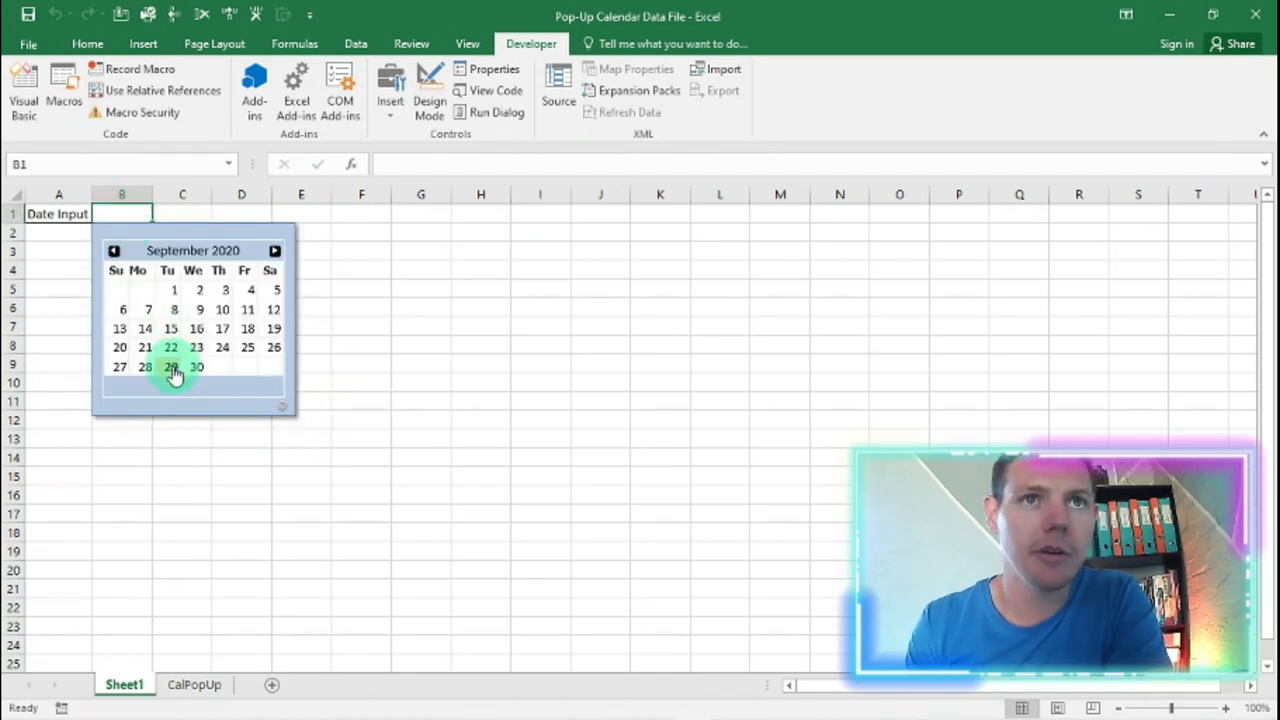
{"action": "left_click", "coordinate": [172, 368]}
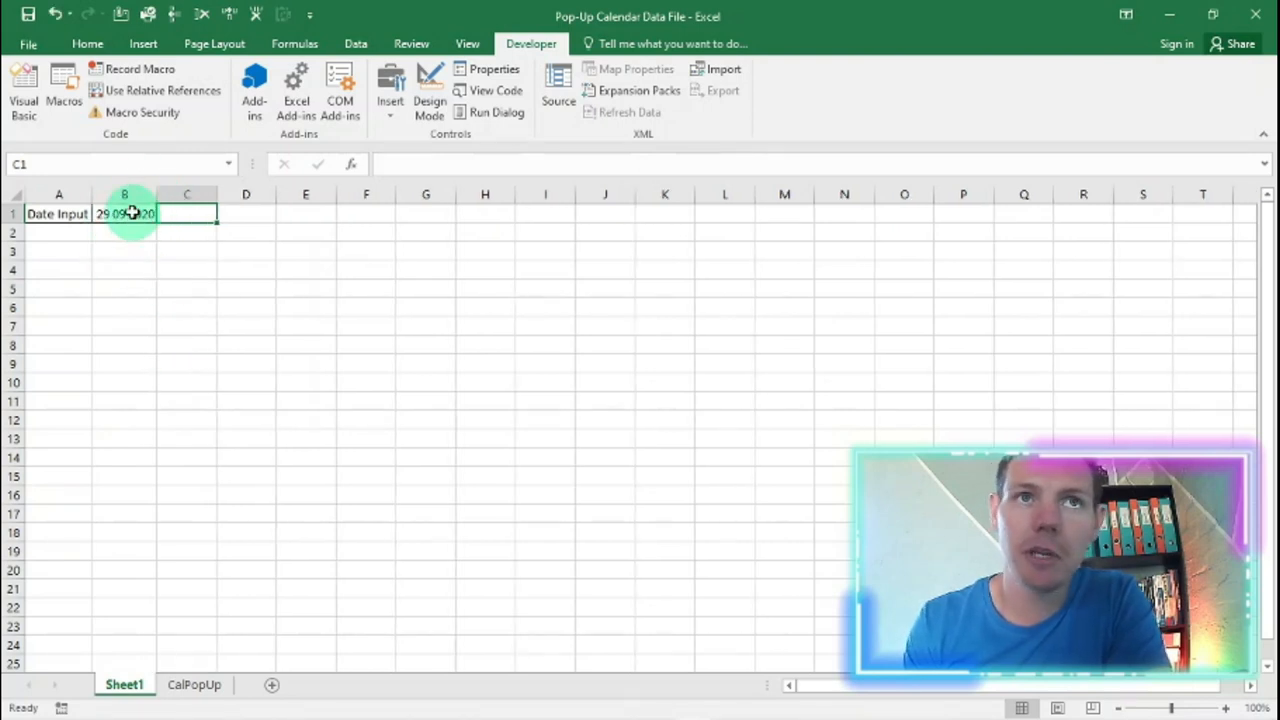
{"action": "left_click", "coordinate": [124, 212]}
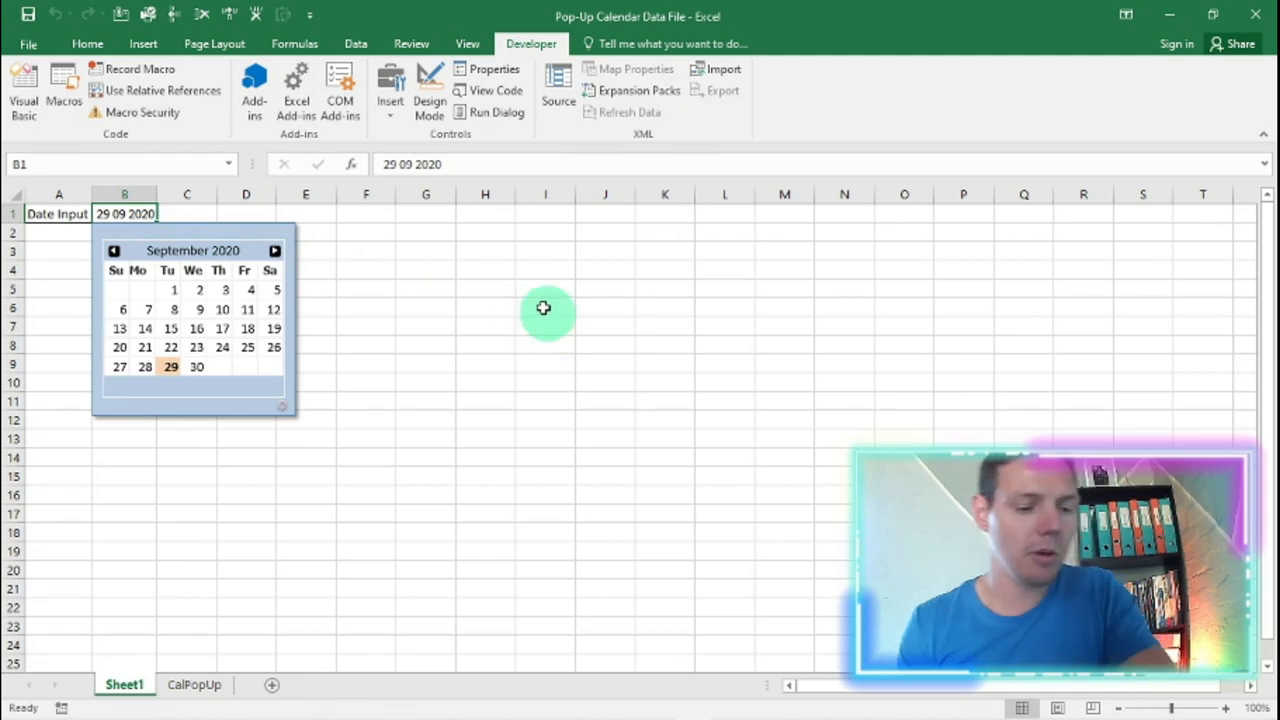
{"action": "mouse_move", "coordinate": [540, 306]}
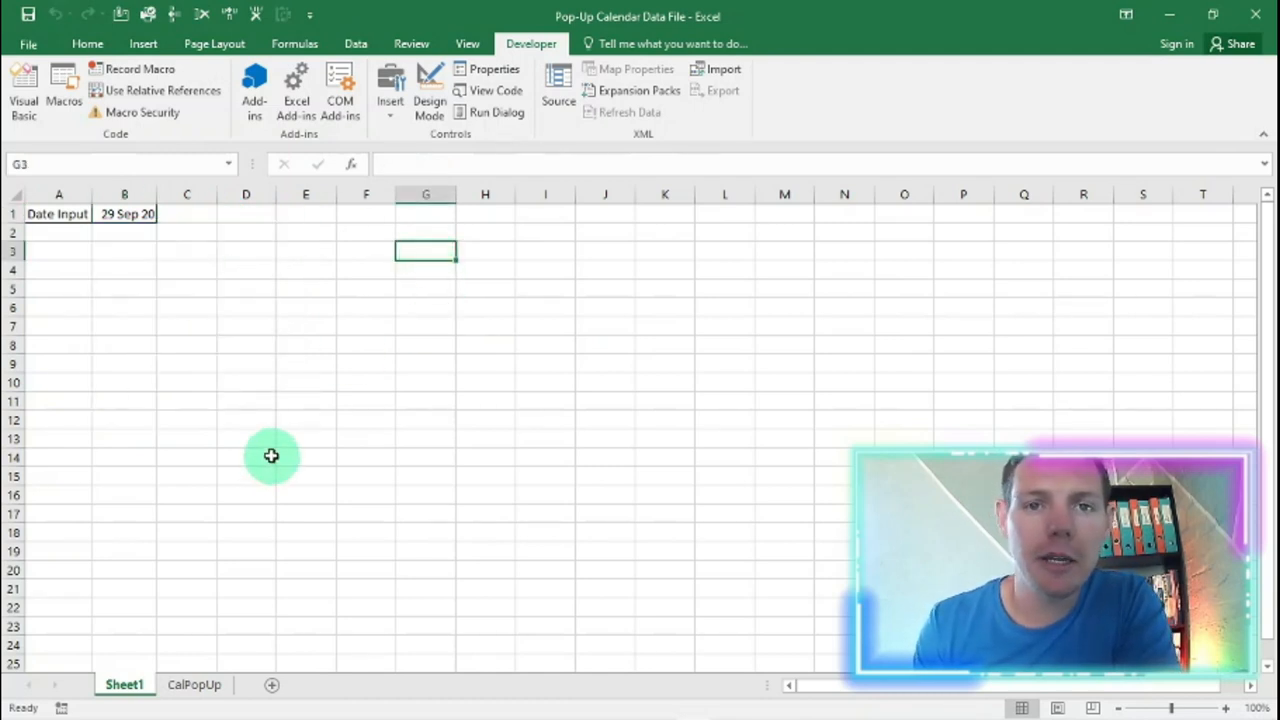
{"action": "mouse_move", "coordinate": [266, 444]}
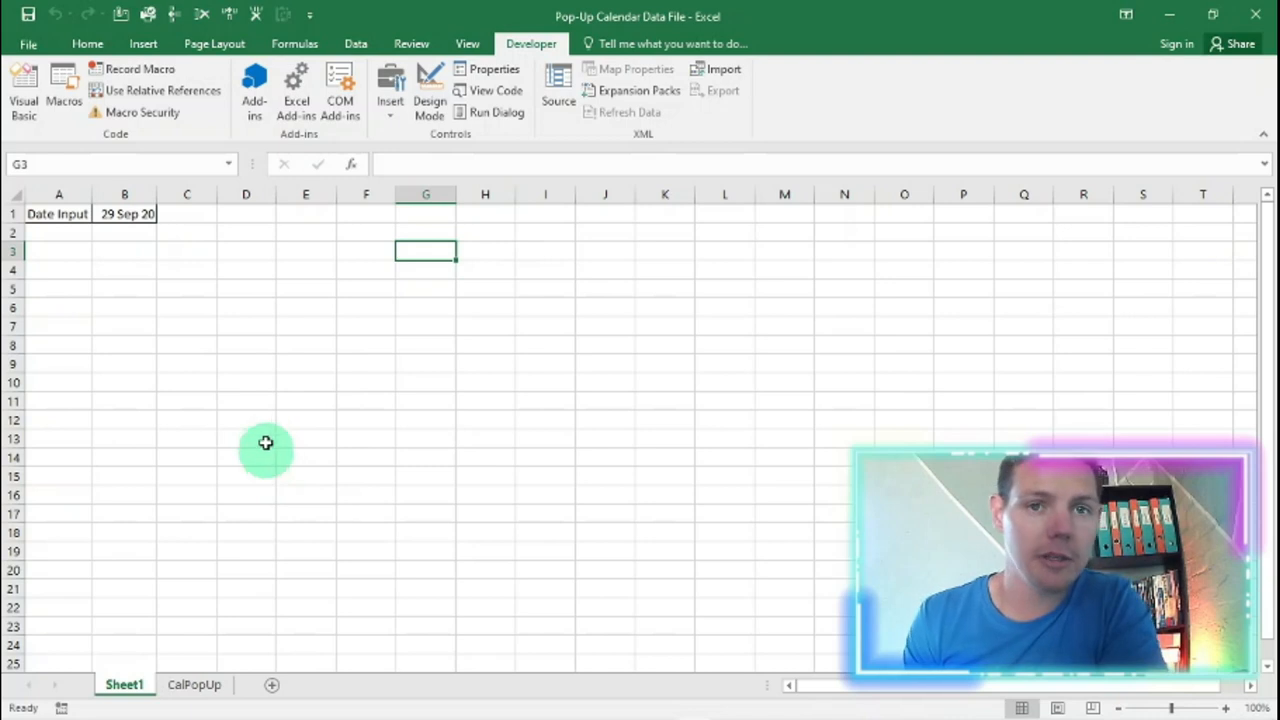
{"action": "mouse_move", "coordinate": [240, 252]}
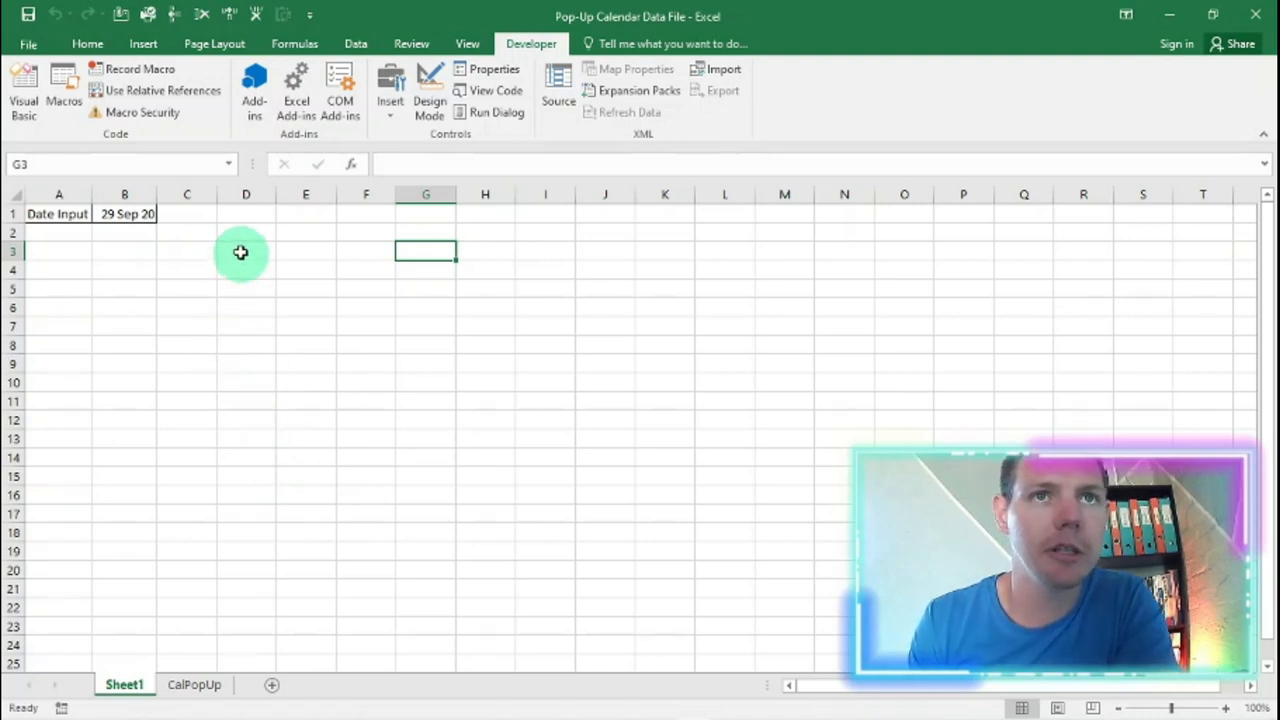
- Confirm D3 has no calendar, then reach Sheet1's code through Developer > Visual Basic
{"action": "left_click", "coordinate": [244, 252]}
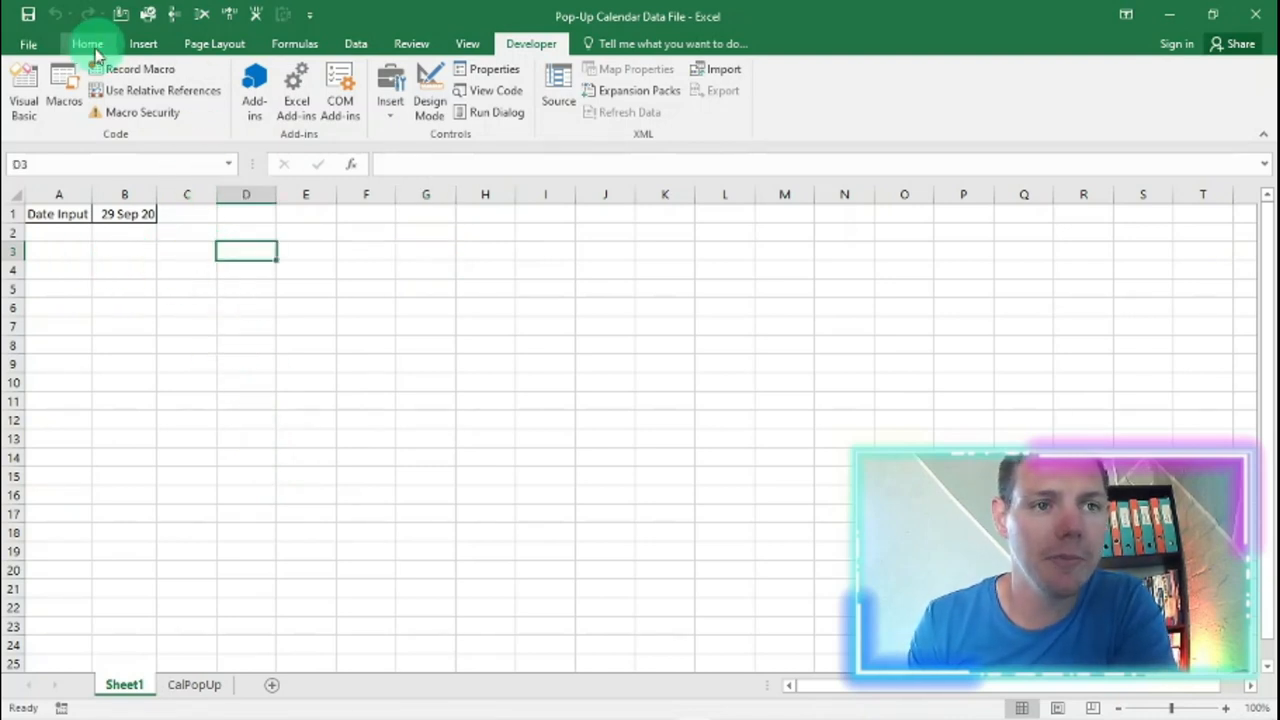
{"action": "left_click", "coordinate": [88, 44]}
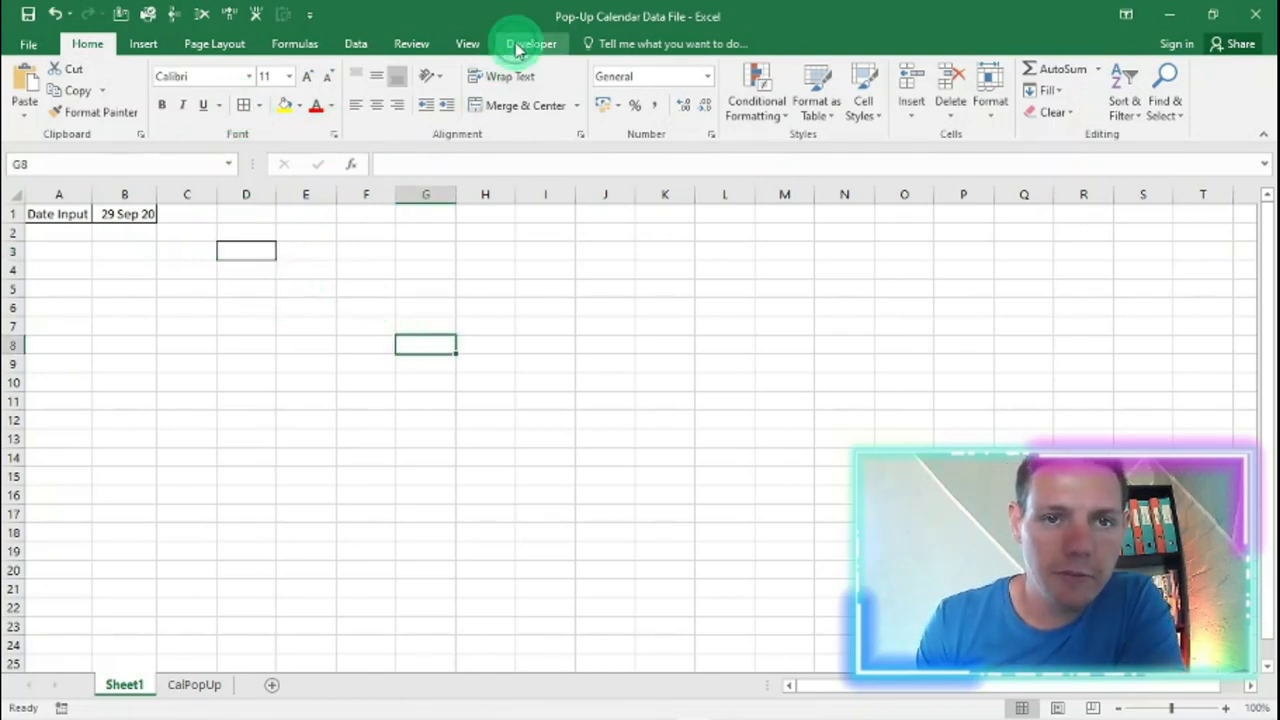
{"action": "left_click", "coordinate": [532, 44]}
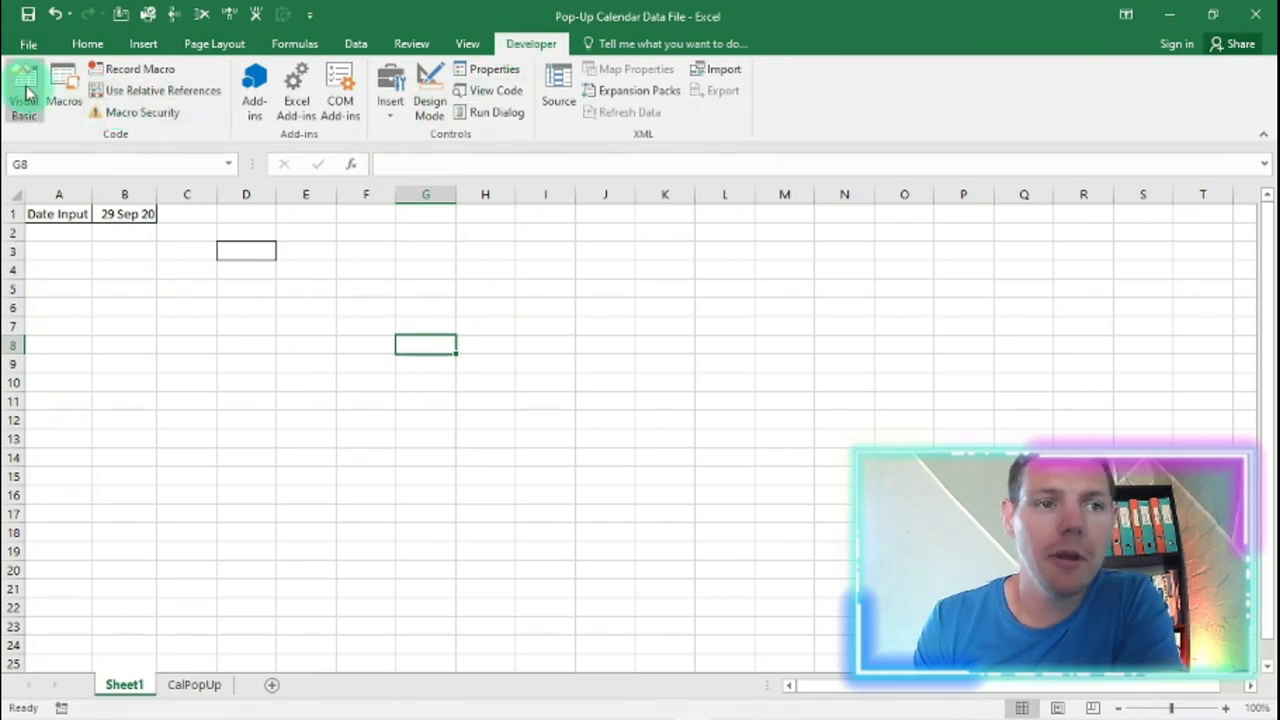
{"action": "left_click", "coordinate": [24, 90]}
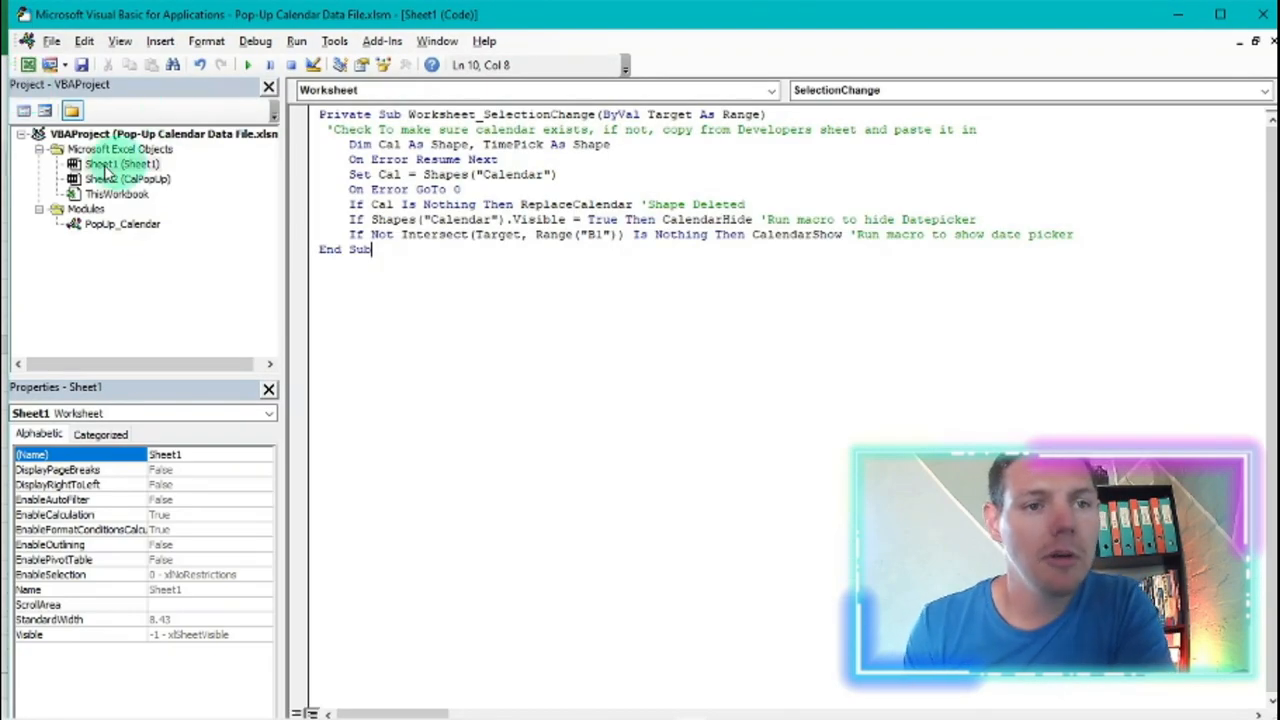
{"action": "left_click", "coordinate": [120, 164]}
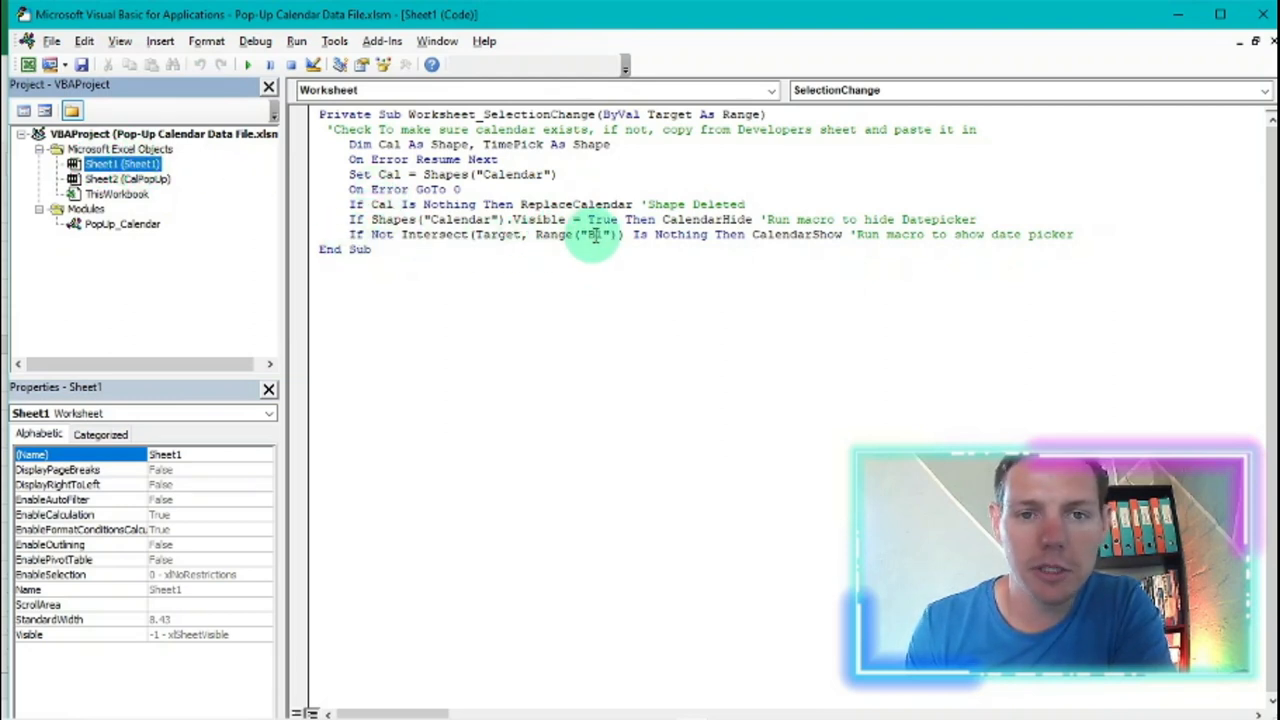
- Extend the trigger range in the macro from Range("B1") to Range("B1,D3")
{"action": "left_click", "coordinate": [600, 234]}
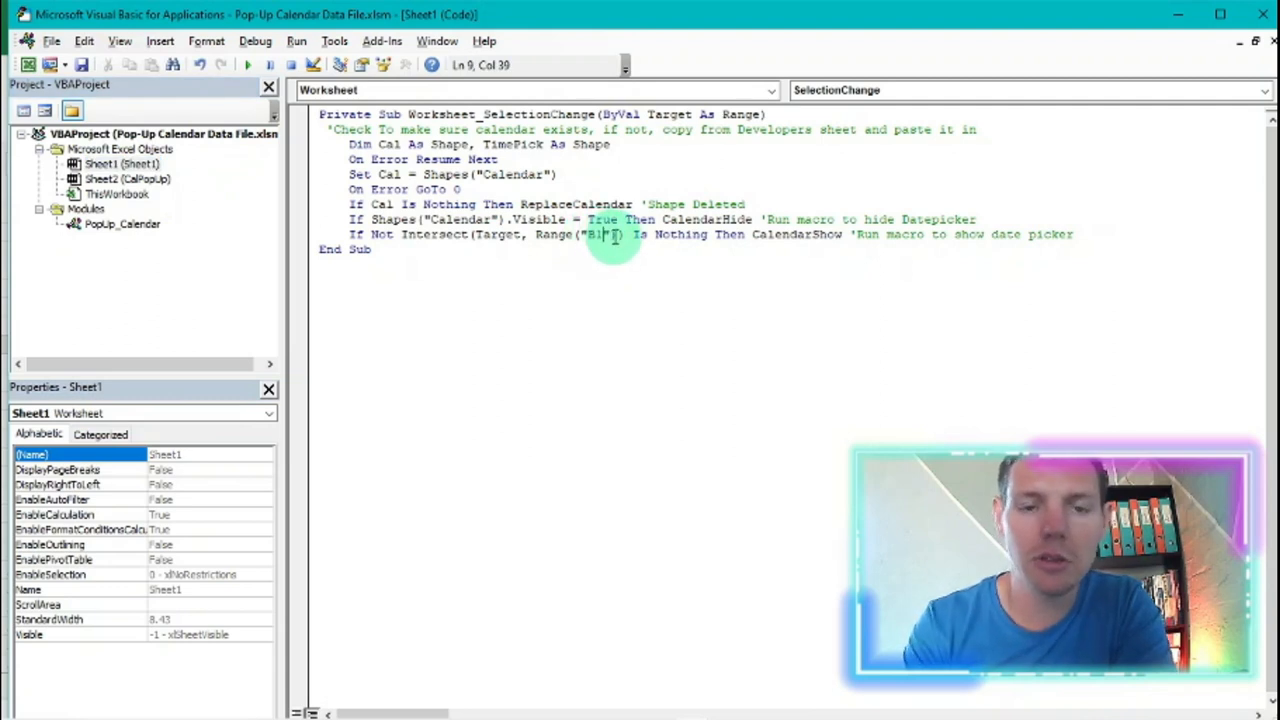
{"action": "type", "text": ","}
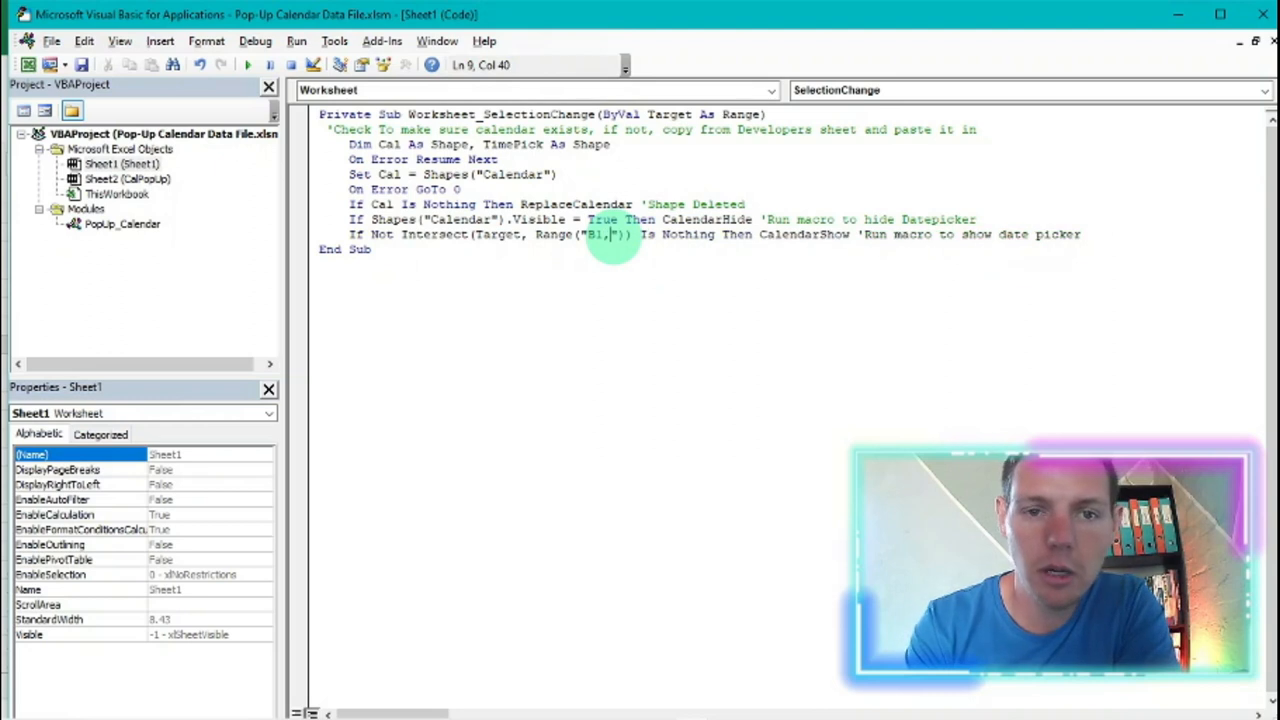
{"action": "type", "text": "D"}
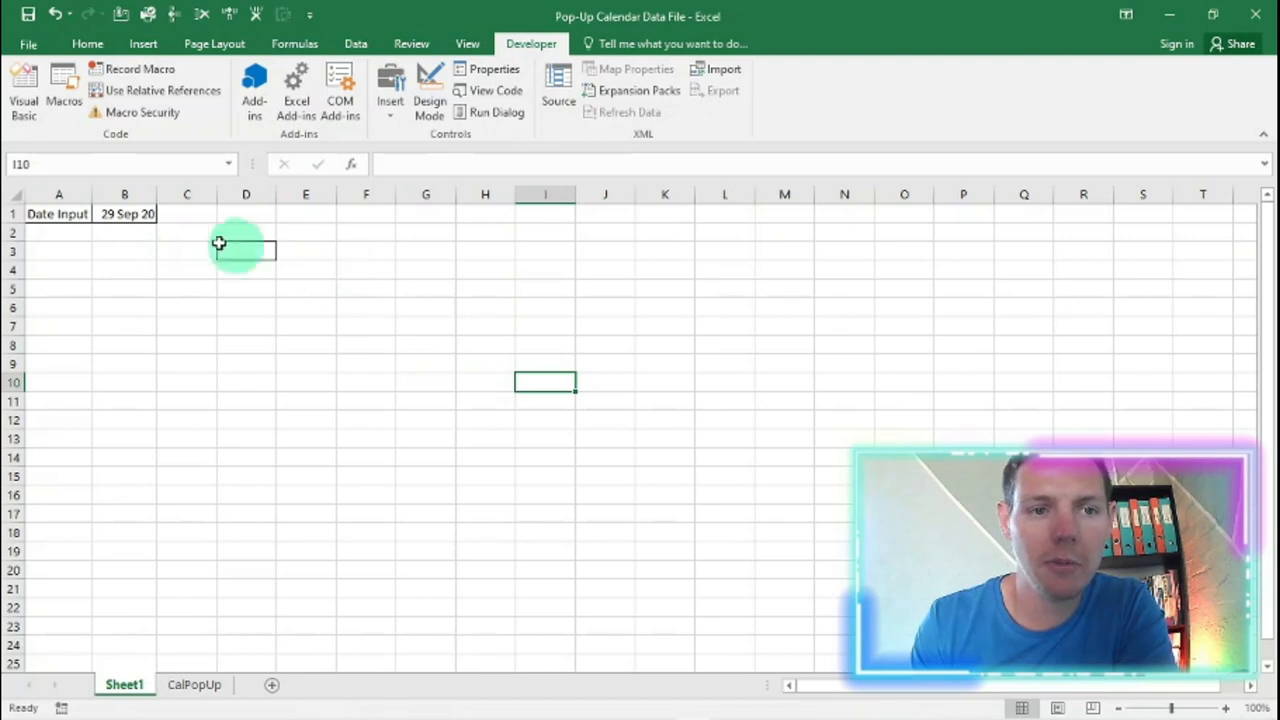
- Select D3 to bring up the calendar and pick a date for it
{"action": "left_click", "coordinate": [244, 248]}
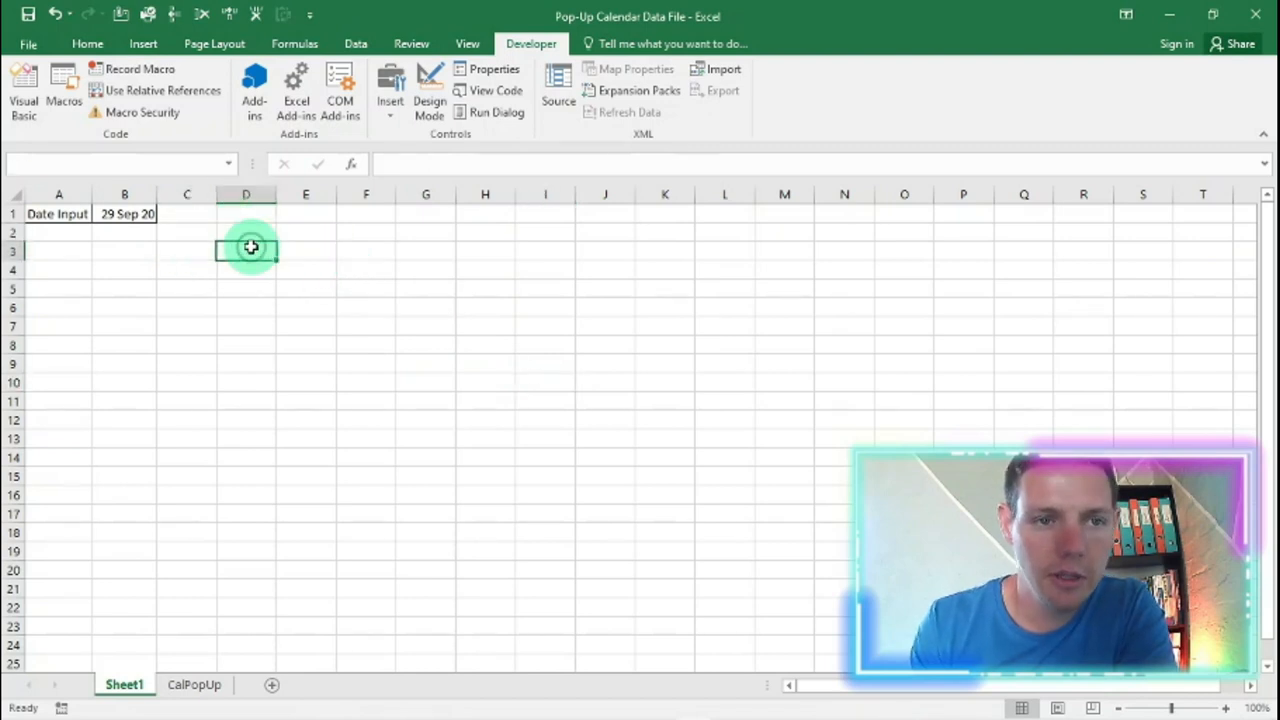
{"action": "left_click", "coordinate": [244, 248]}
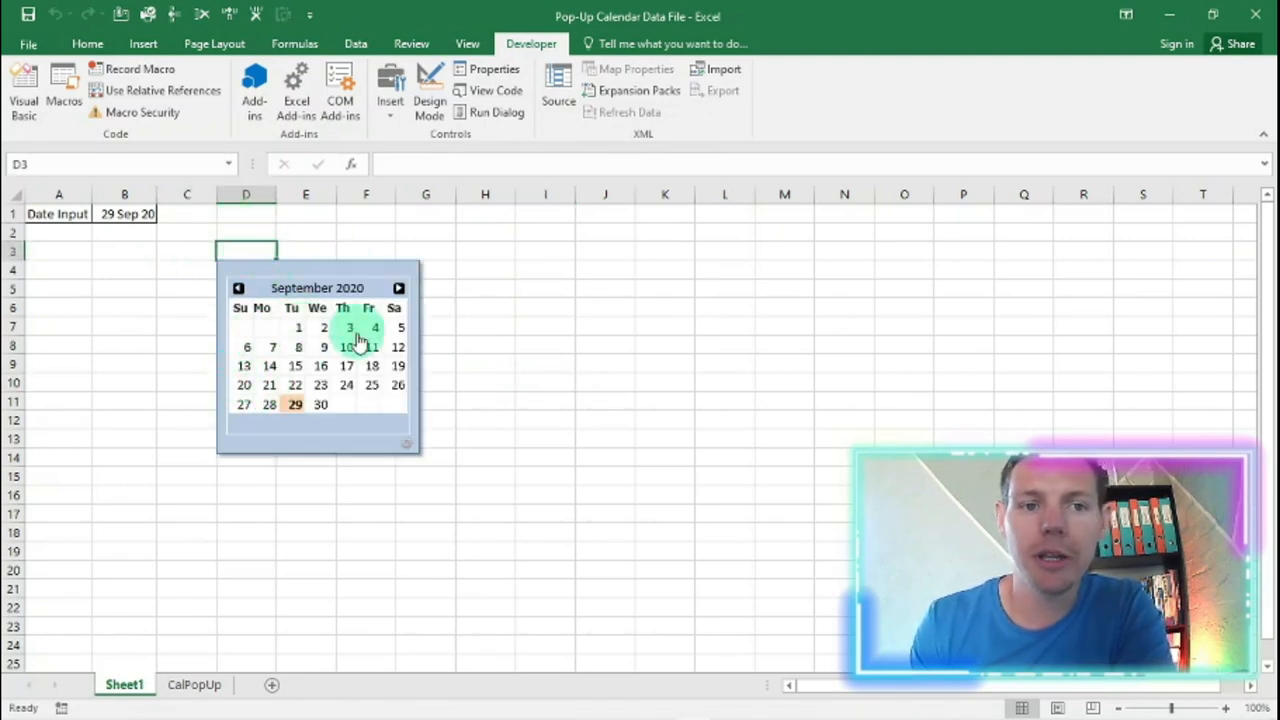
{"action": "left_click", "coordinate": [484, 318]}
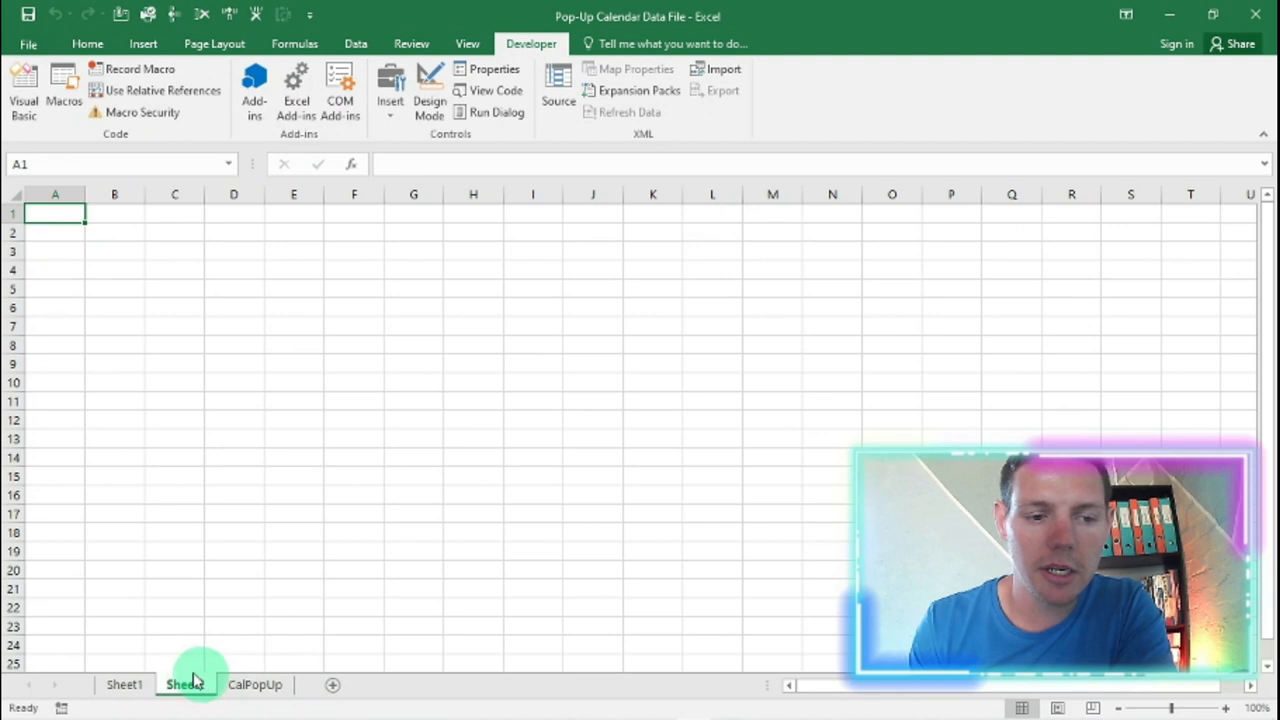
- Switch to the new Sheet2 and return to the Visual Basic editor for its code module
{"action": "left_click", "coordinate": [184, 684]}
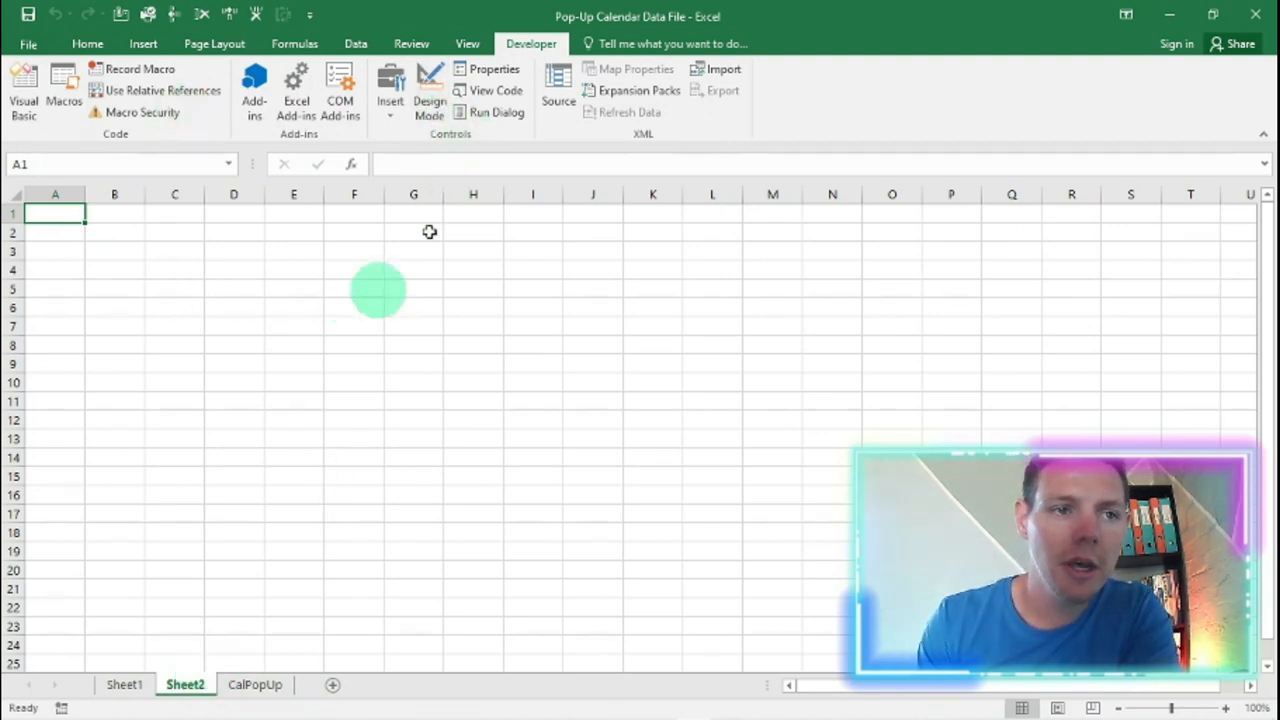
{"action": "left_click", "coordinate": [24, 90]}
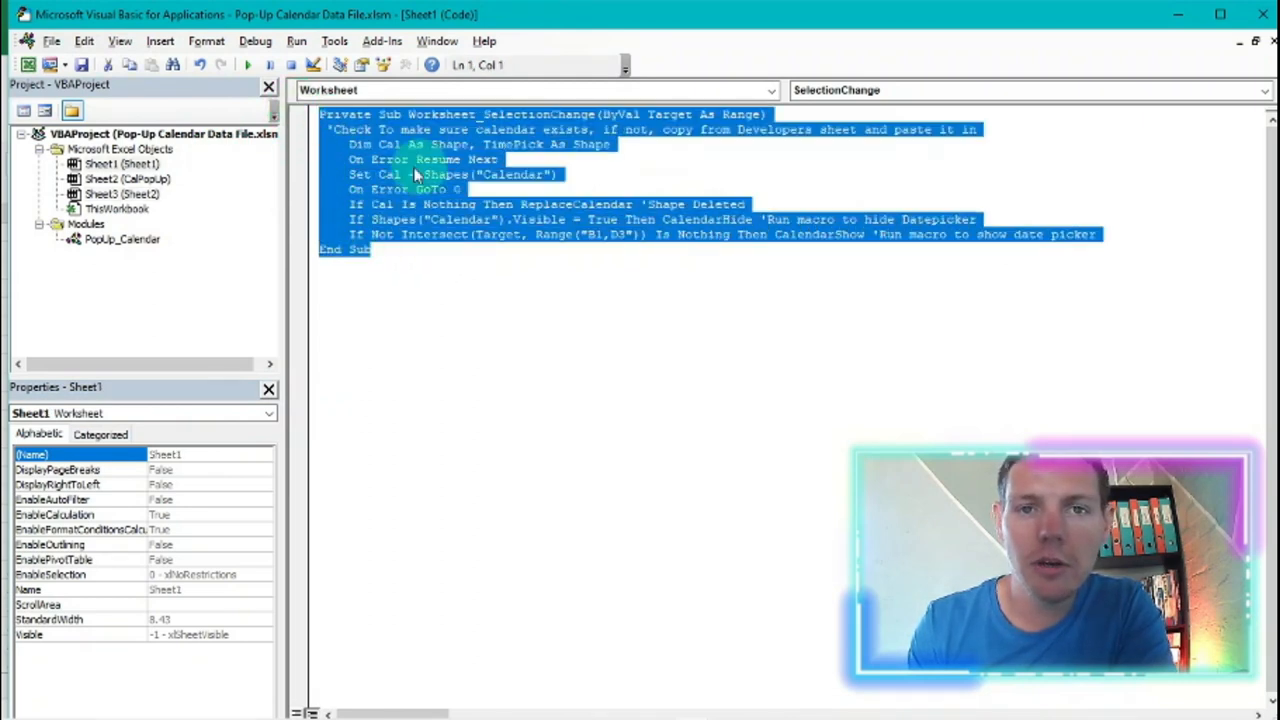
{"action": "mouse_move", "coordinate": [362, 188]}
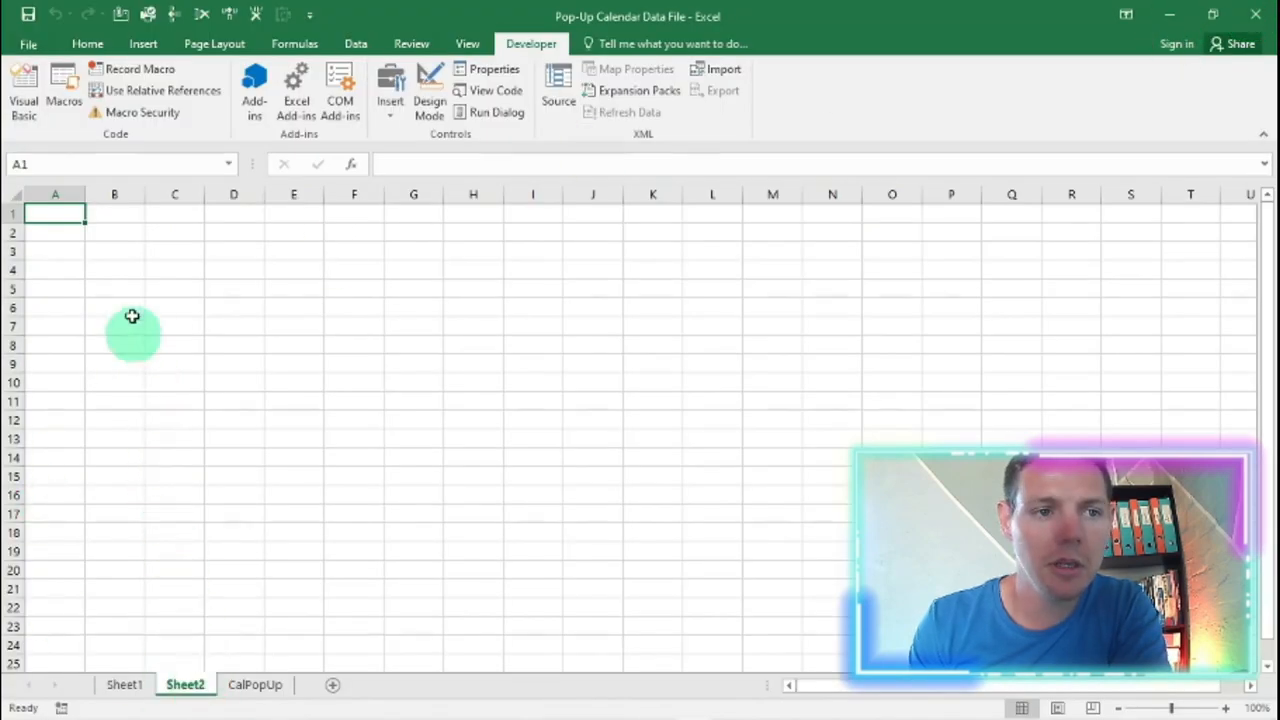
- Select A2 on Sheet2, pick 29 Sep 2020 from the pop-up calendar and widen column A to show it
{"action": "left_click", "coordinate": [56, 232]}
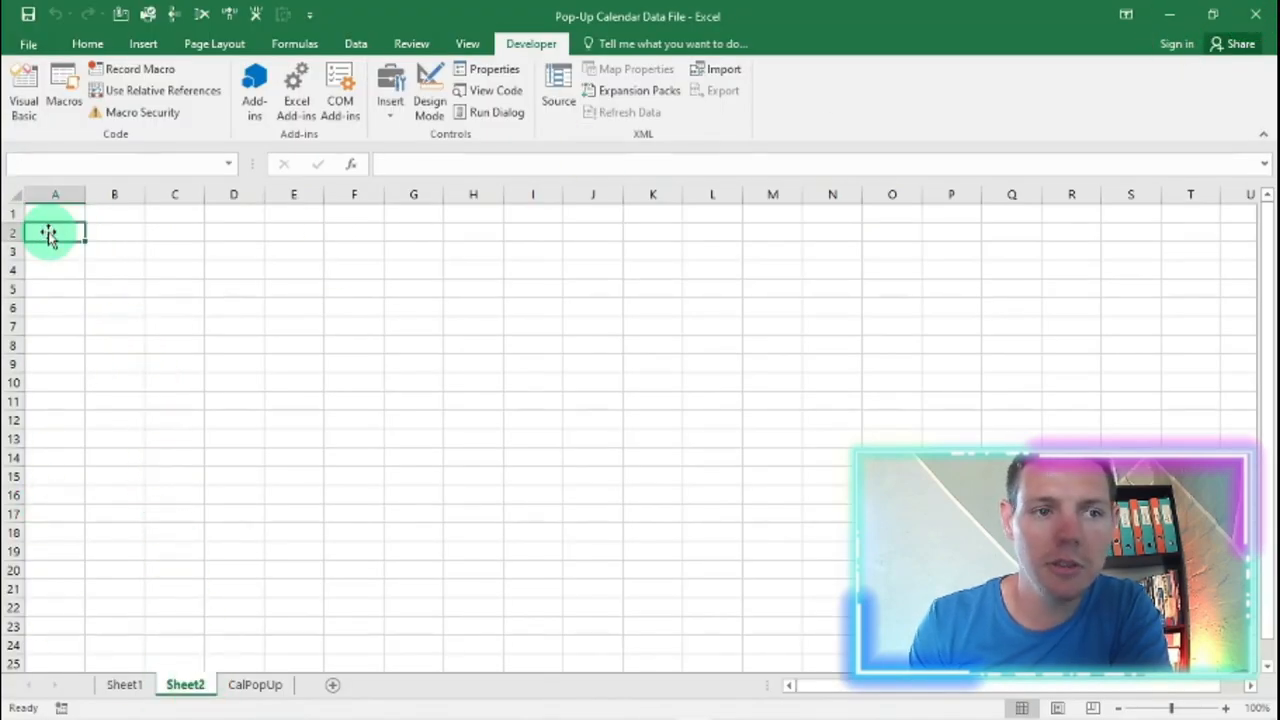
{"action": "left_click", "coordinate": [56, 232]}
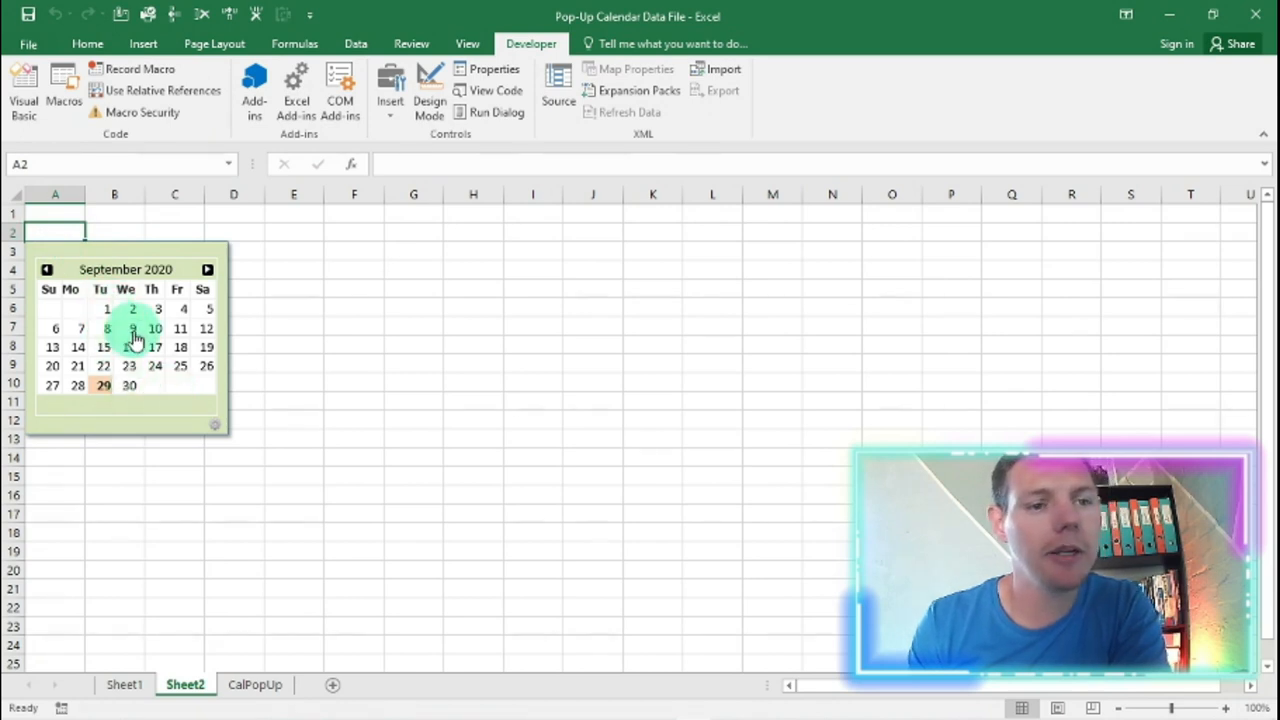
{"action": "left_click", "coordinate": [132, 328]}
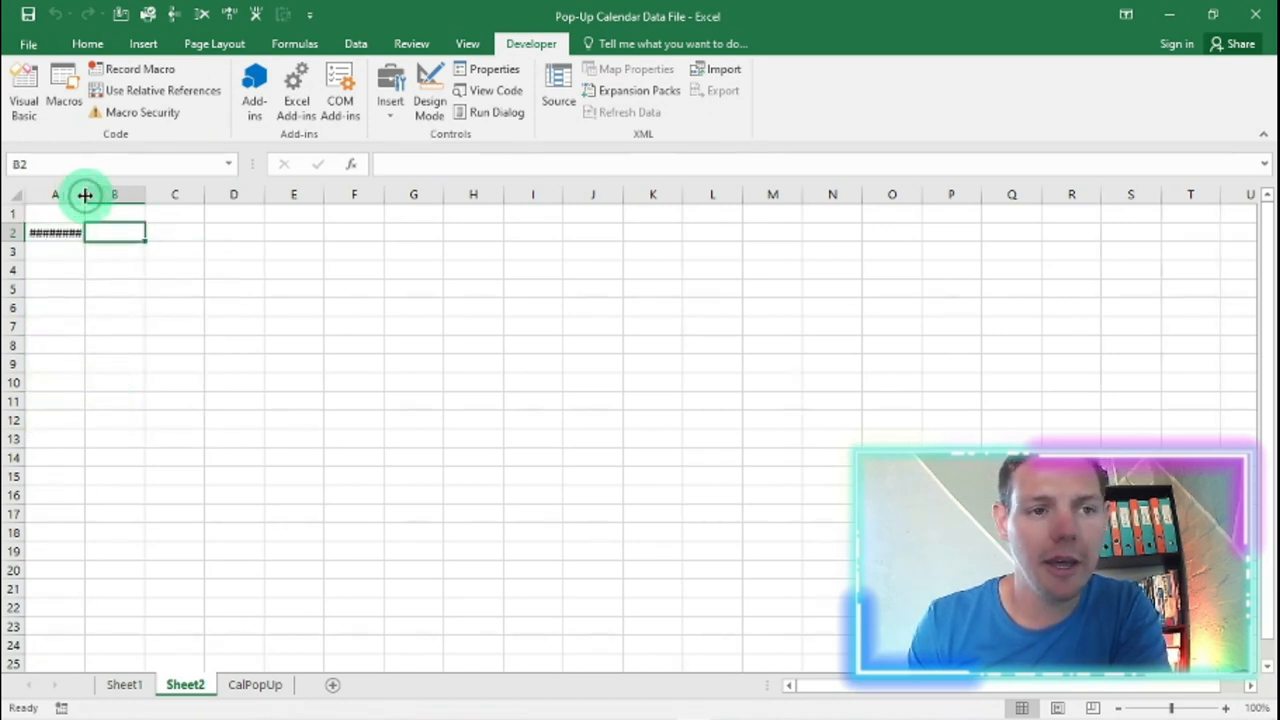
{"action": "left_click", "coordinate": [56, 232]}
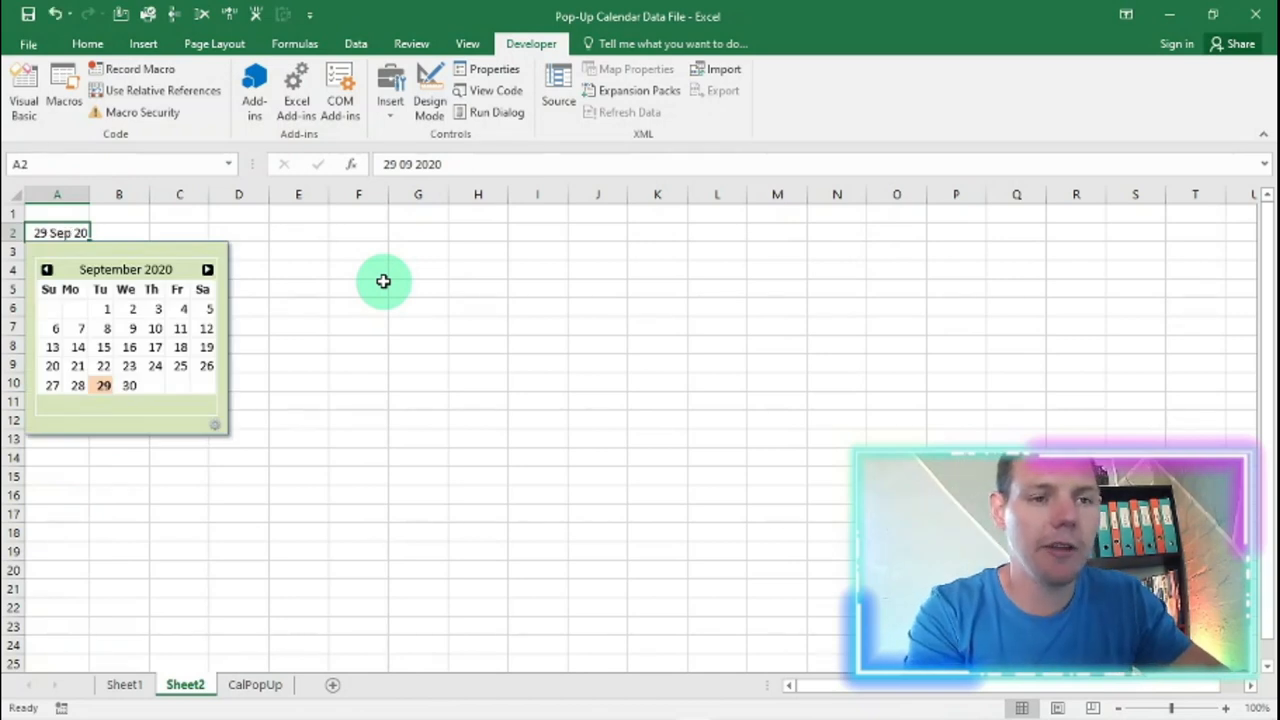
{"action": "left_click", "coordinate": [358, 288]}
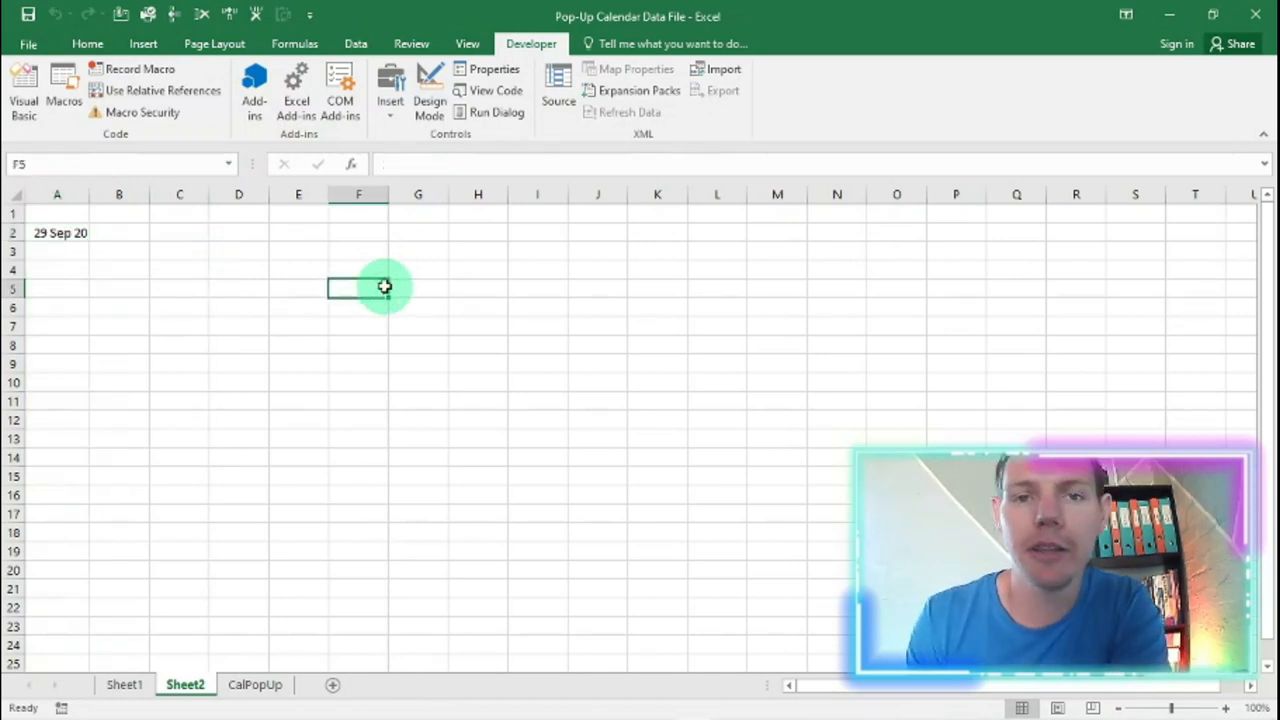